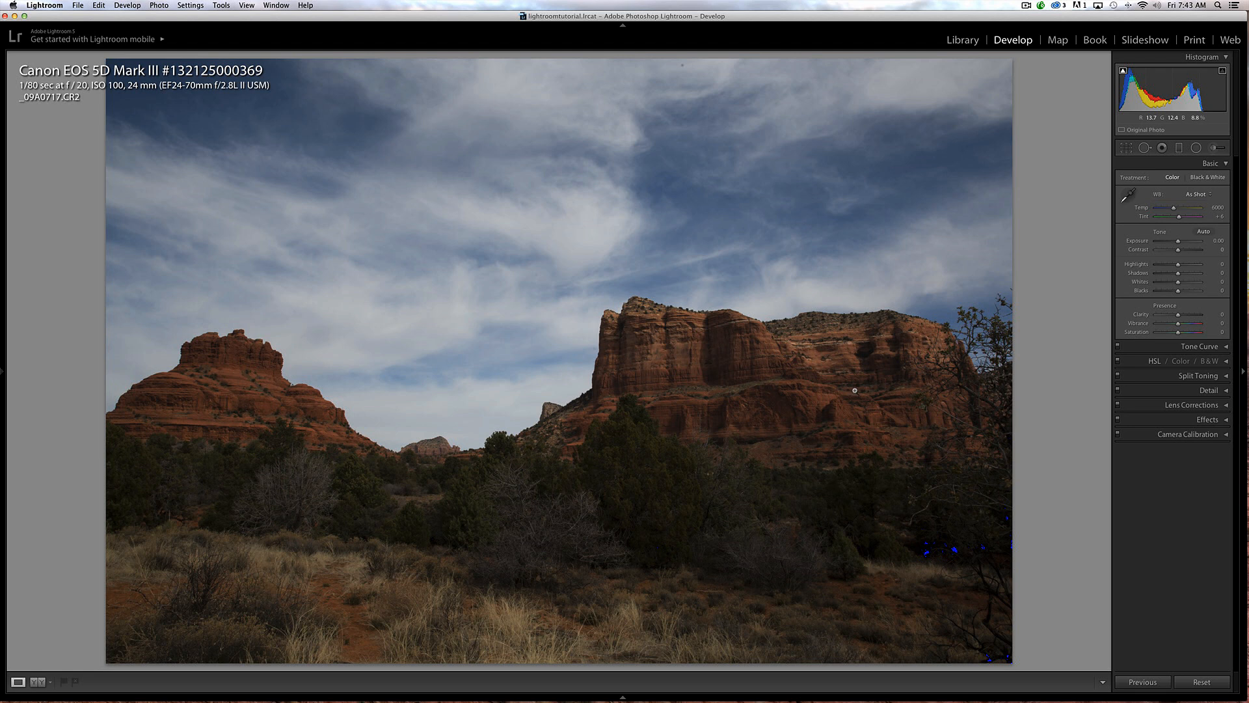
{"action": "mouse_move", "coordinate": [853, 391]}
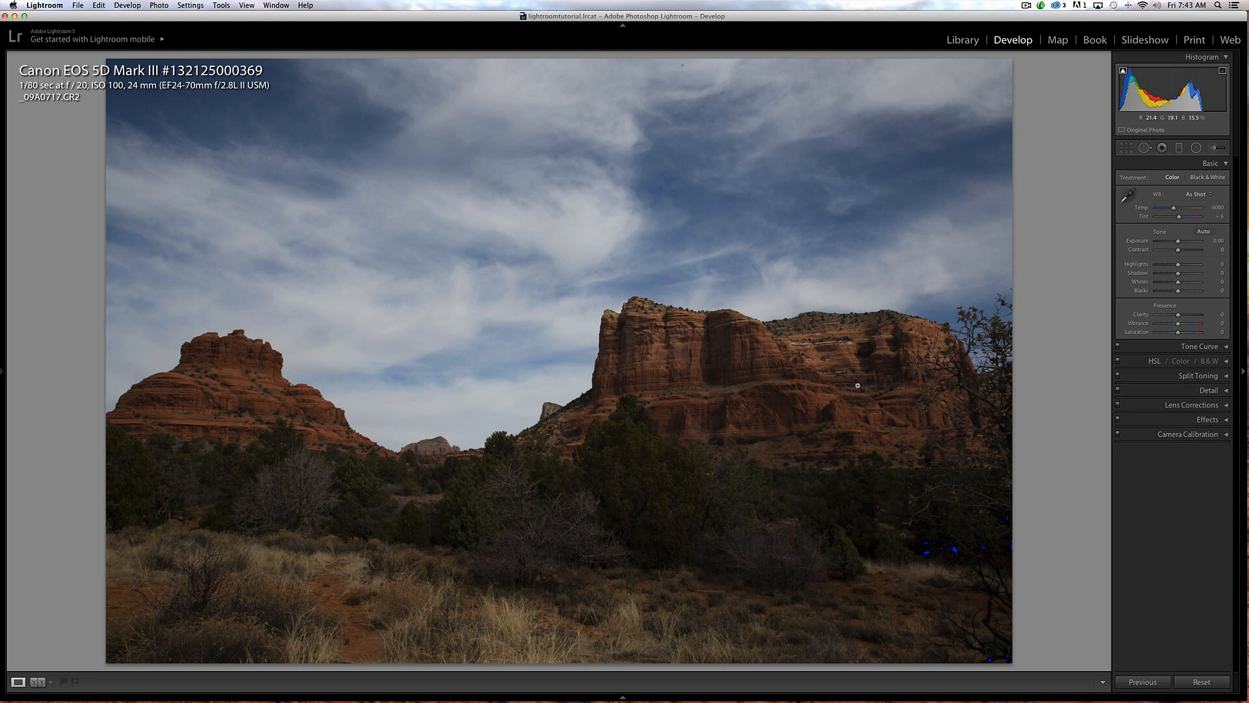
{"action": "mouse_move", "coordinate": [853, 380]}
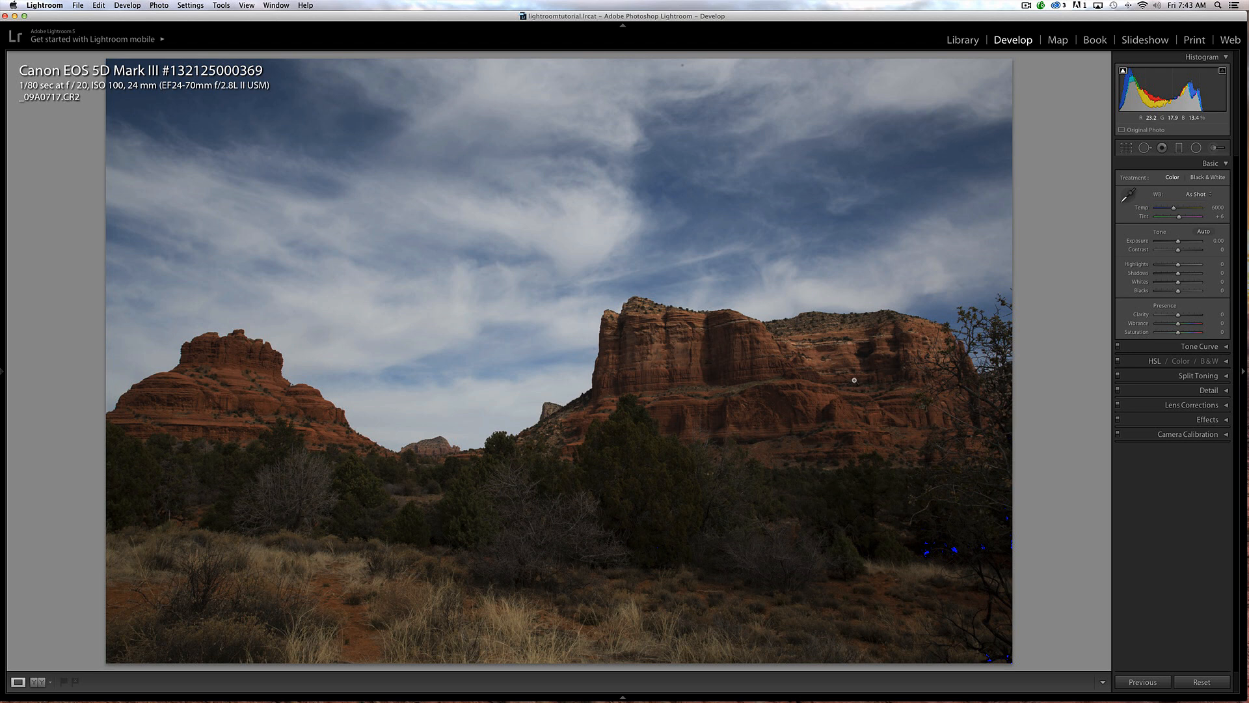
{"action": "mouse_move", "coordinate": [855, 376]}
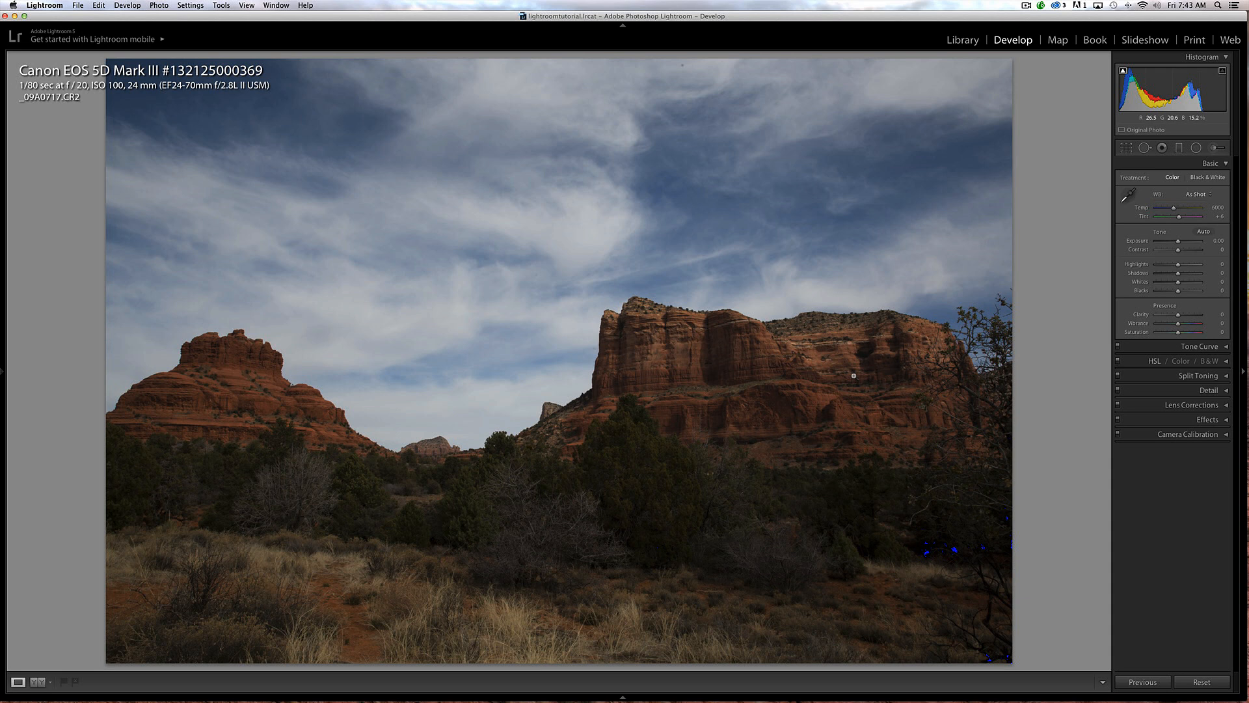
{"action": "mouse_move", "coordinate": [848, 376]}
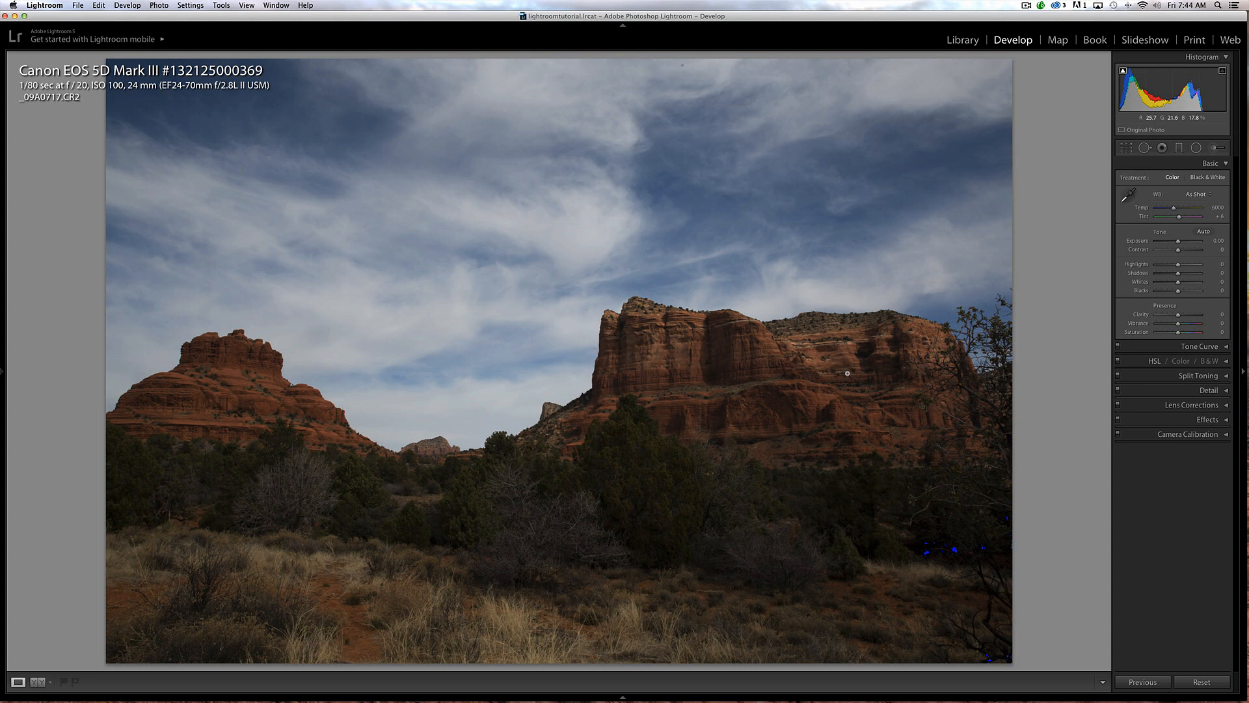
{"action": "mouse_move", "coordinate": [843, 382]}
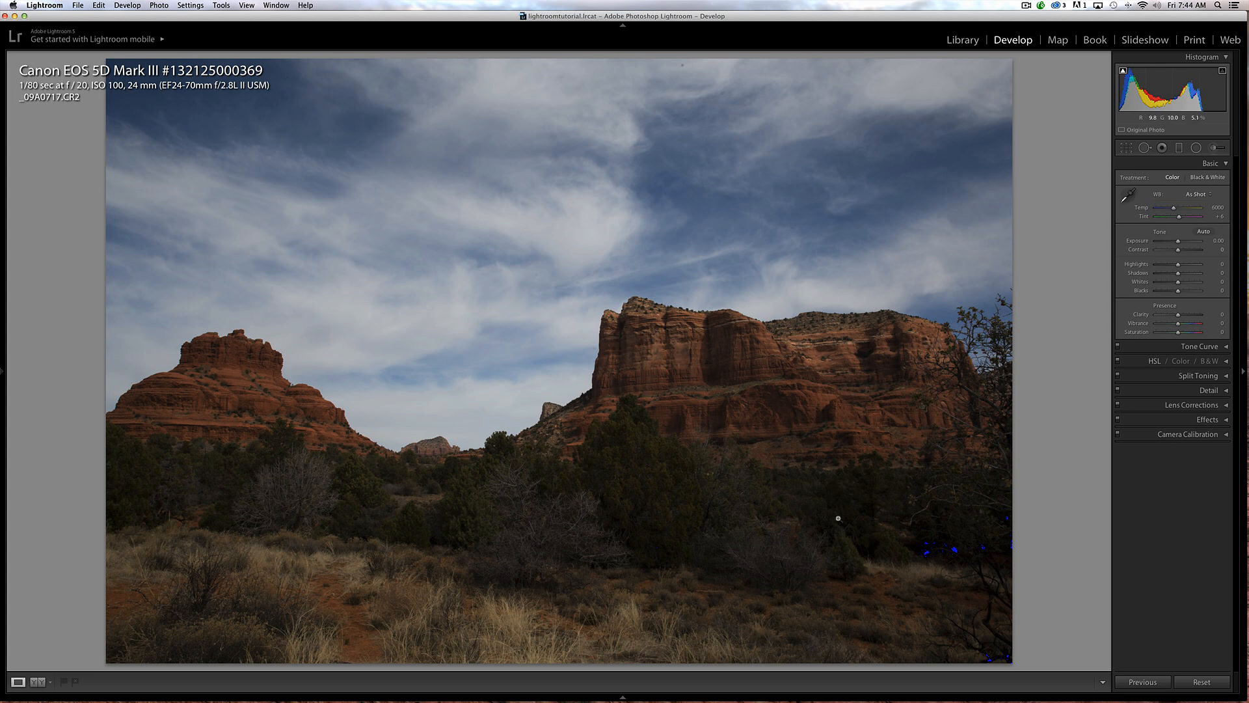
{"action": "mouse_move", "coordinate": [774, 587]}
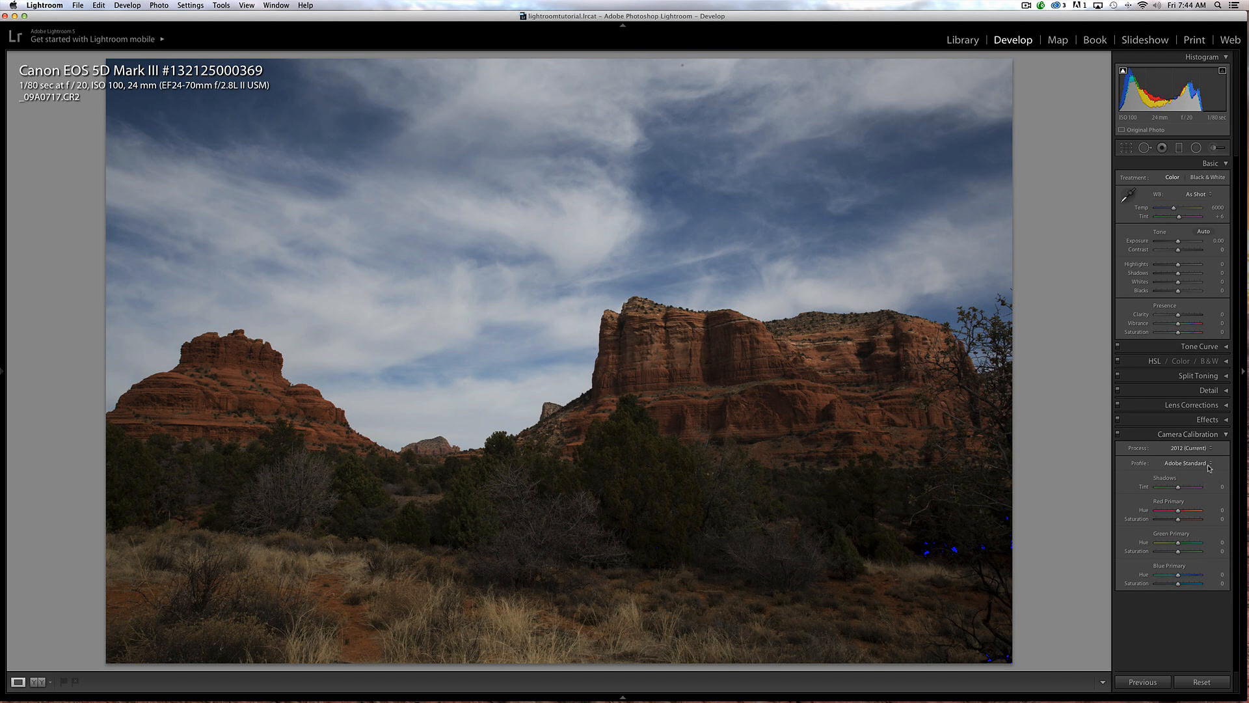
- Pick a custom daylight camera calibration profile from the Profile dropdown
{"action": "left_click", "coordinate": [1186, 463]}
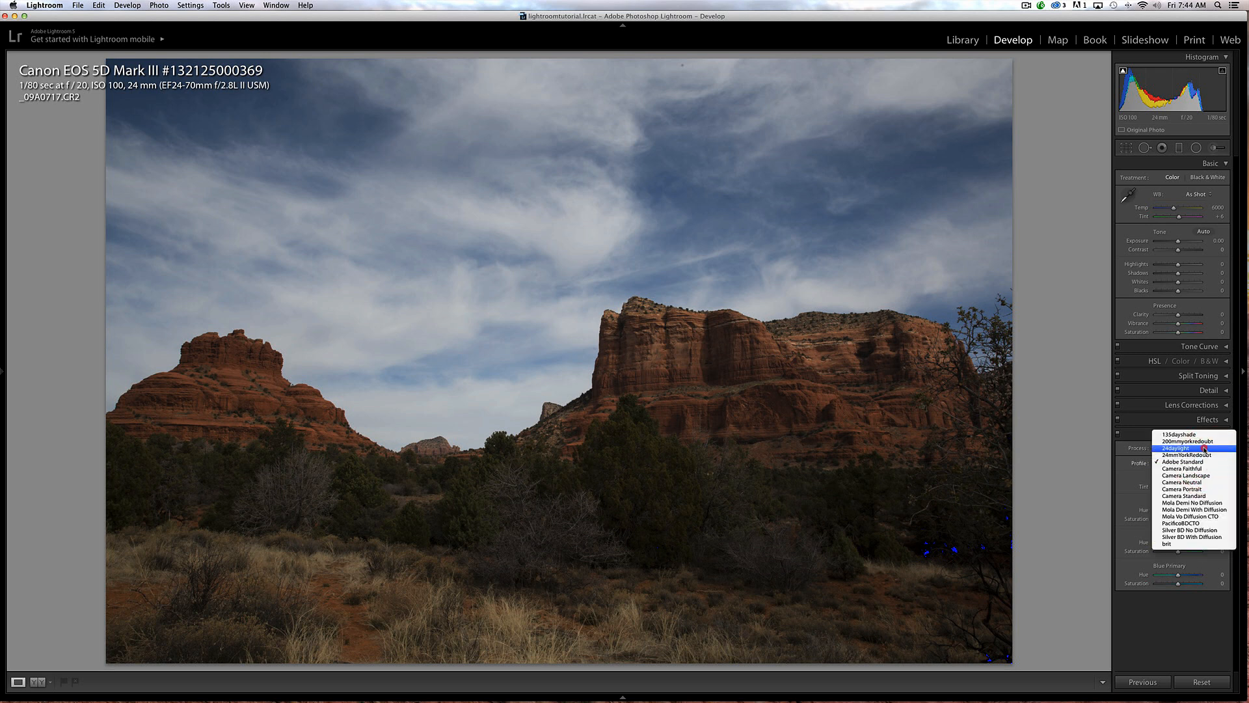
{"action": "left_click", "coordinate": [1184, 447]}
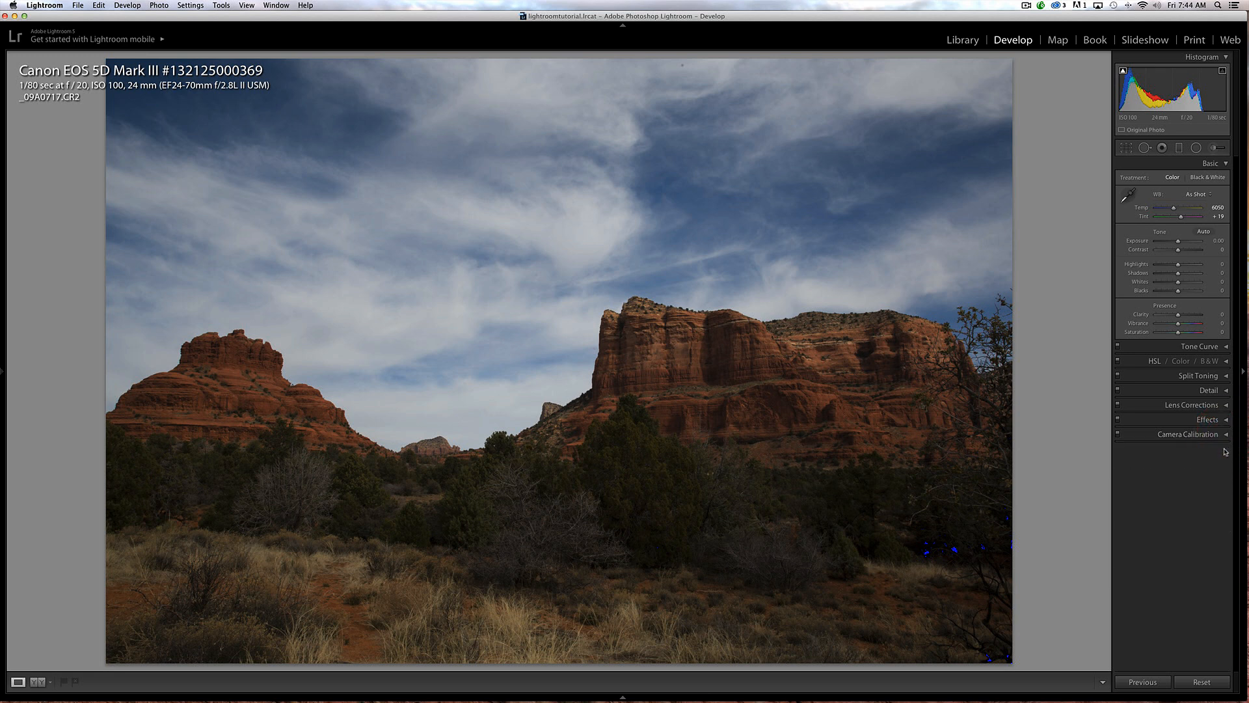
{"action": "mouse_move", "coordinate": [1185, 508]}
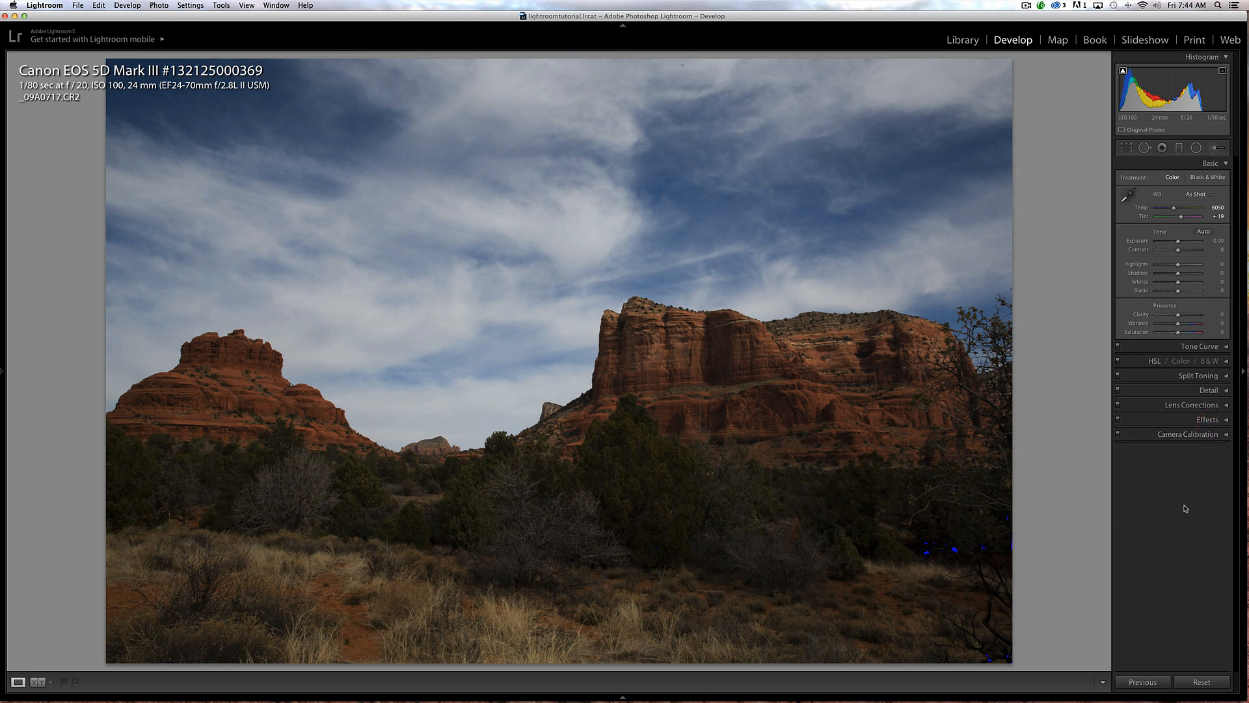
{"action": "mouse_move", "coordinate": [1171, 263]}
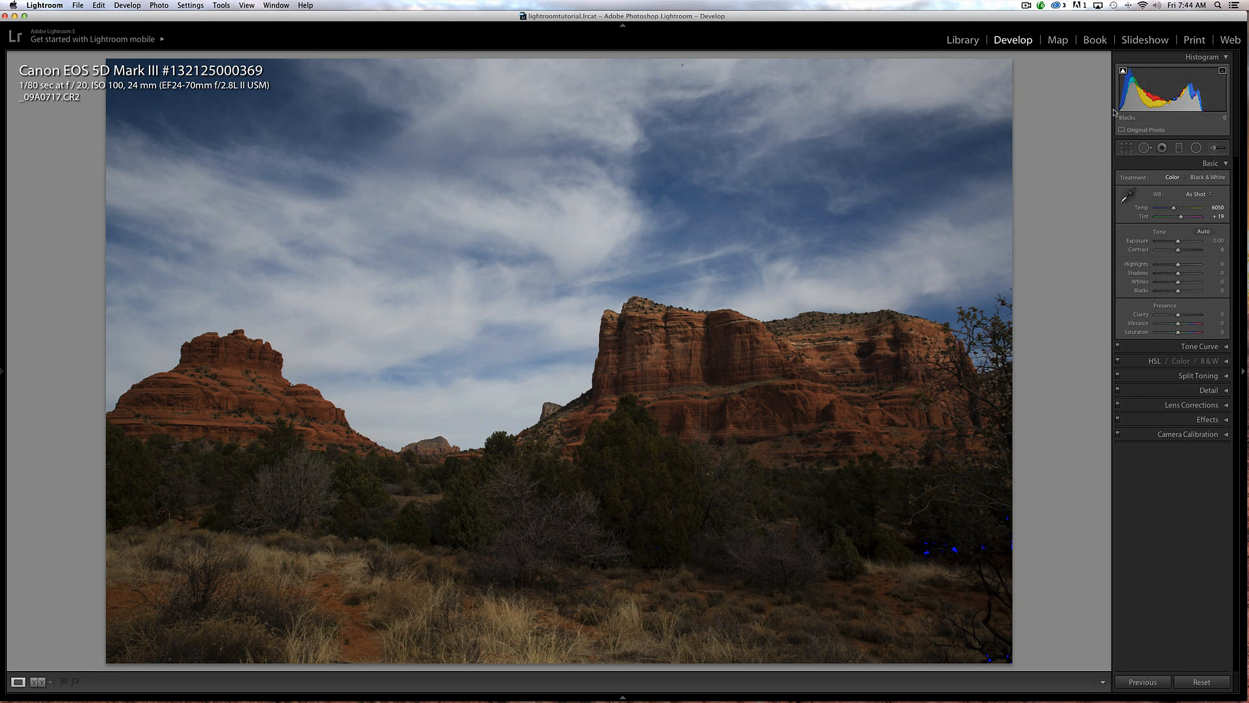
{"action": "mouse_move", "coordinate": [1203, 96]}
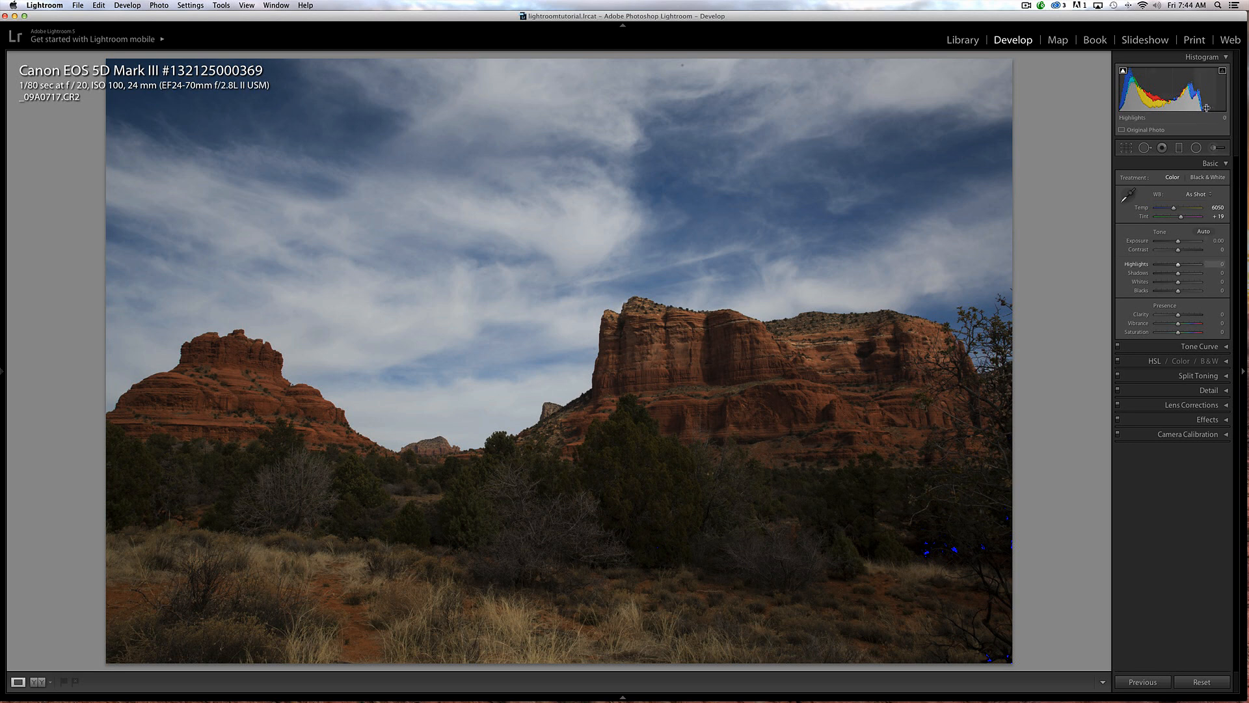
{"action": "mouse_move", "coordinate": [1163, 96]}
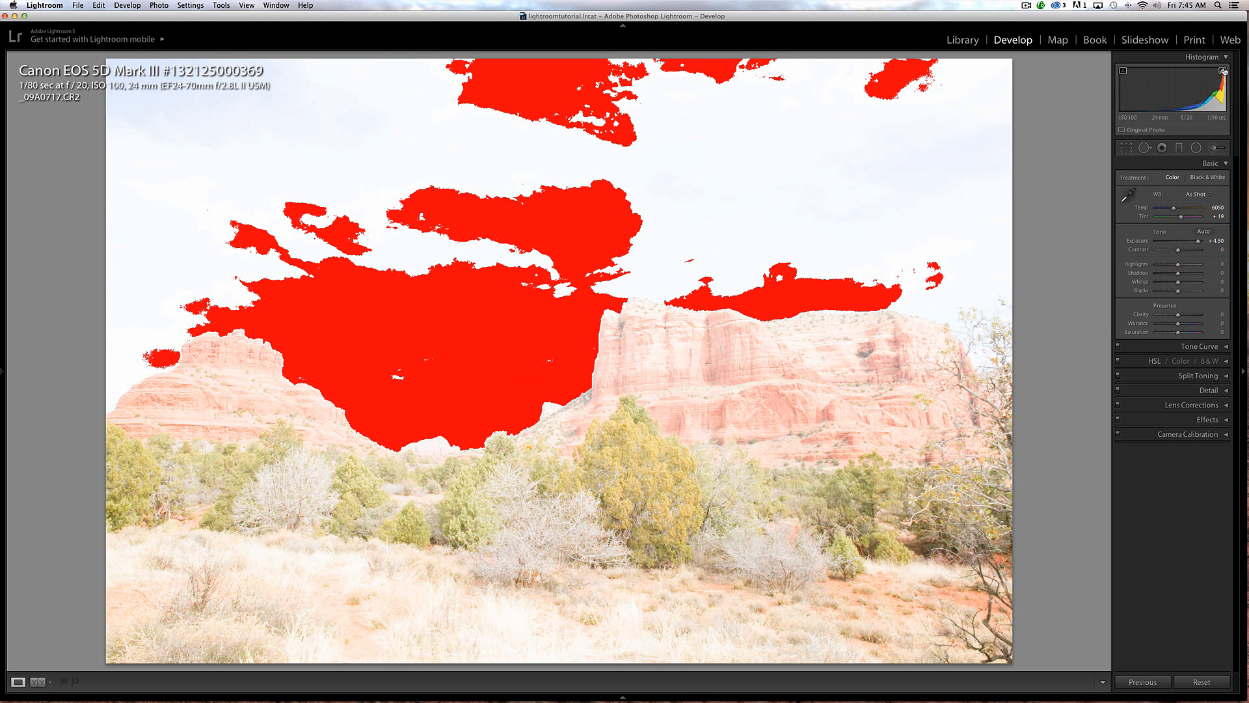
{"action": "mouse_move", "coordinate": [1202, 249]}
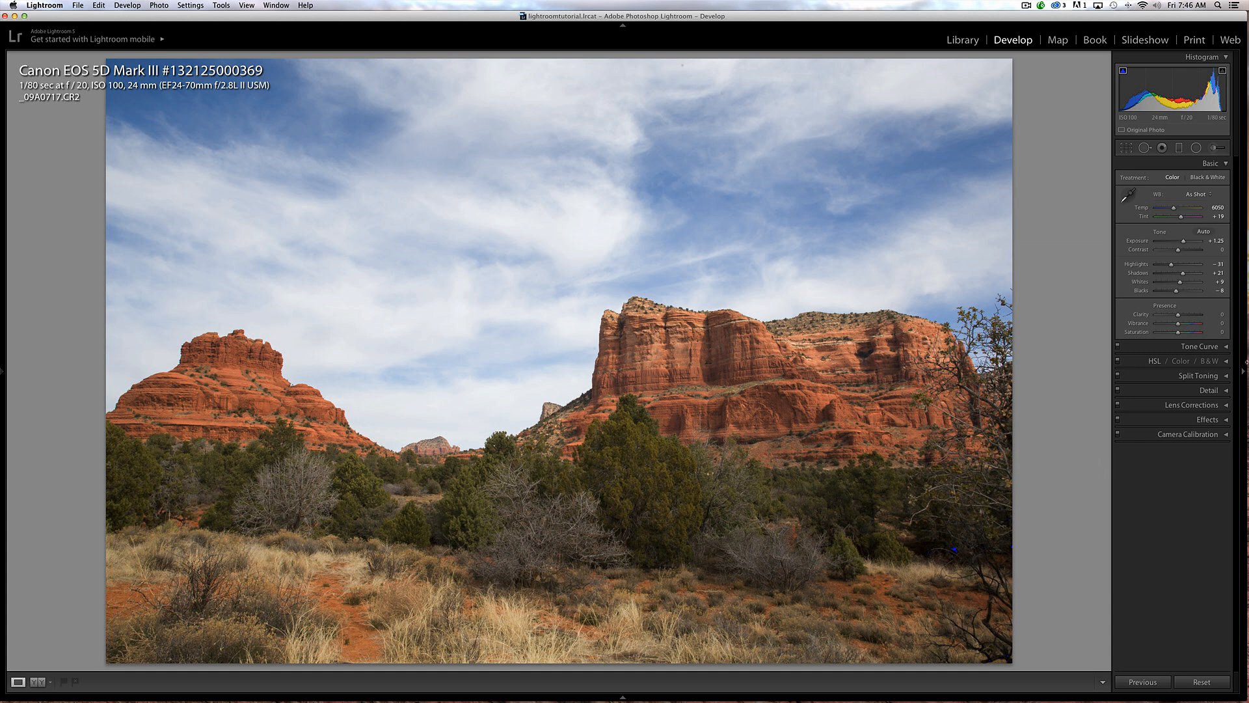
{"action": "mouse_move", "coordinate": [737, 410]}
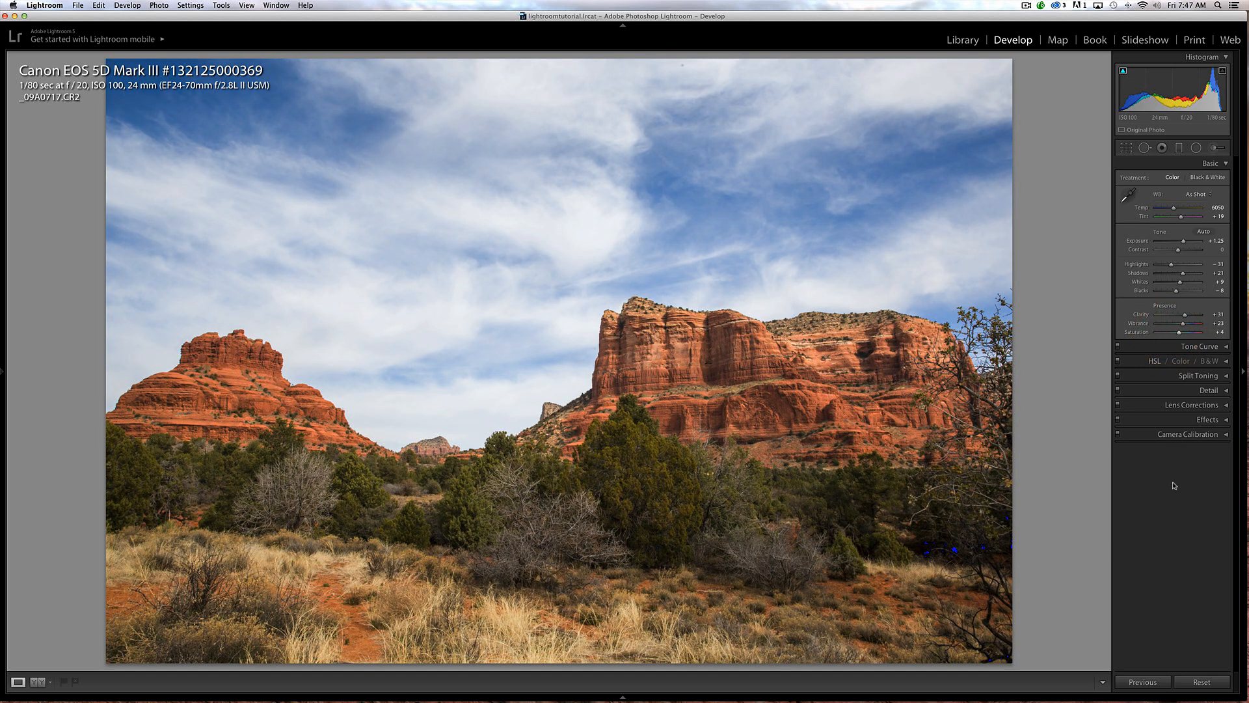
{"action": "mouse_move", "coordinate": [1143, 453]}
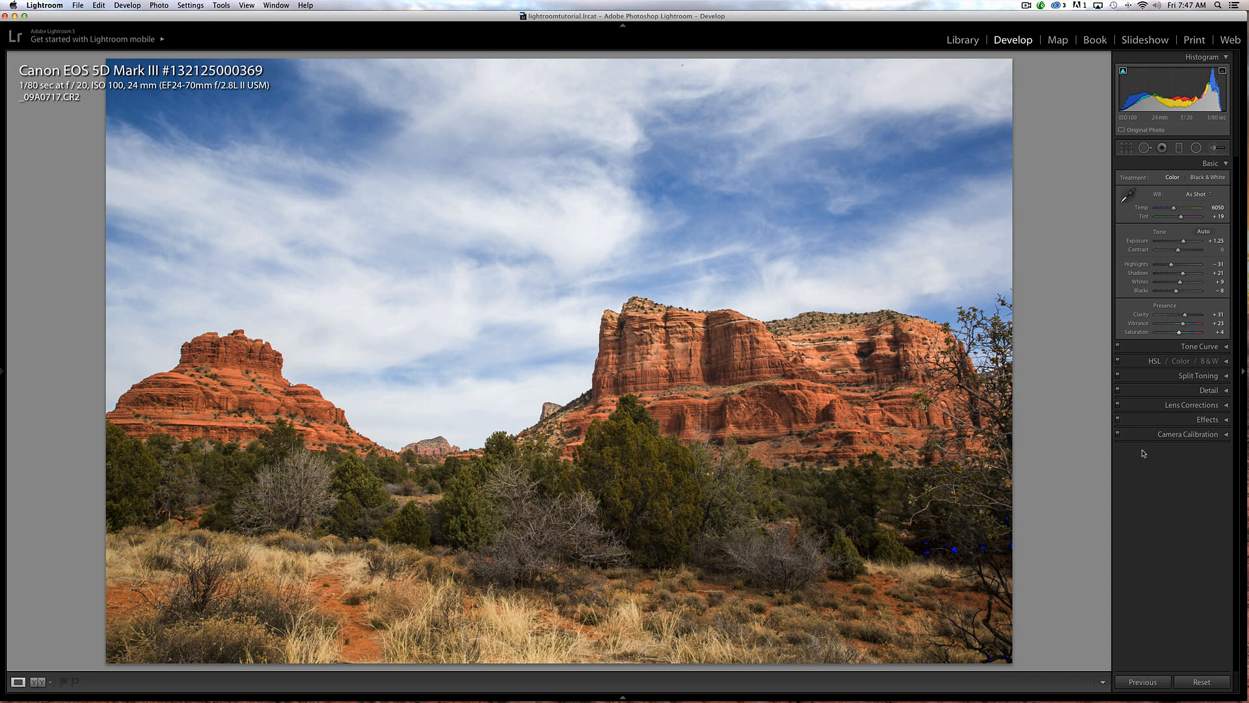
{"action": "mouse_move", "coordinate": [1122, 428]}
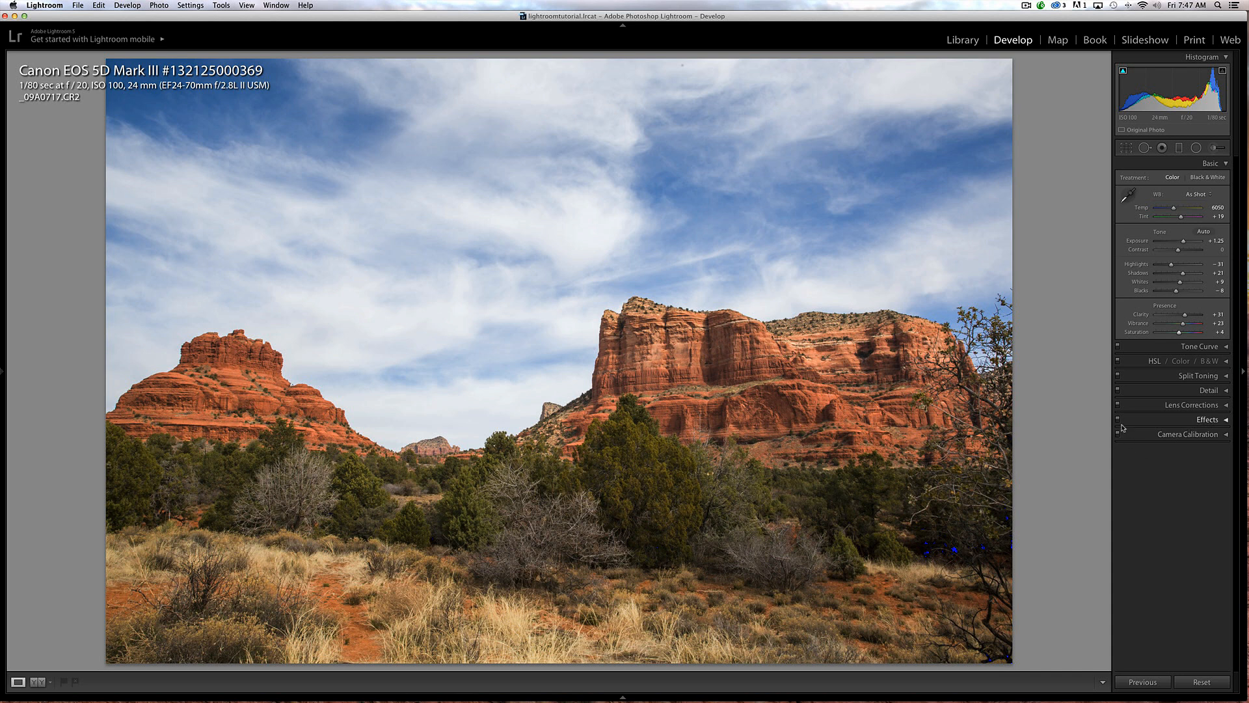
{"action": "mouse_move", "coordinate": [1153, 179]}
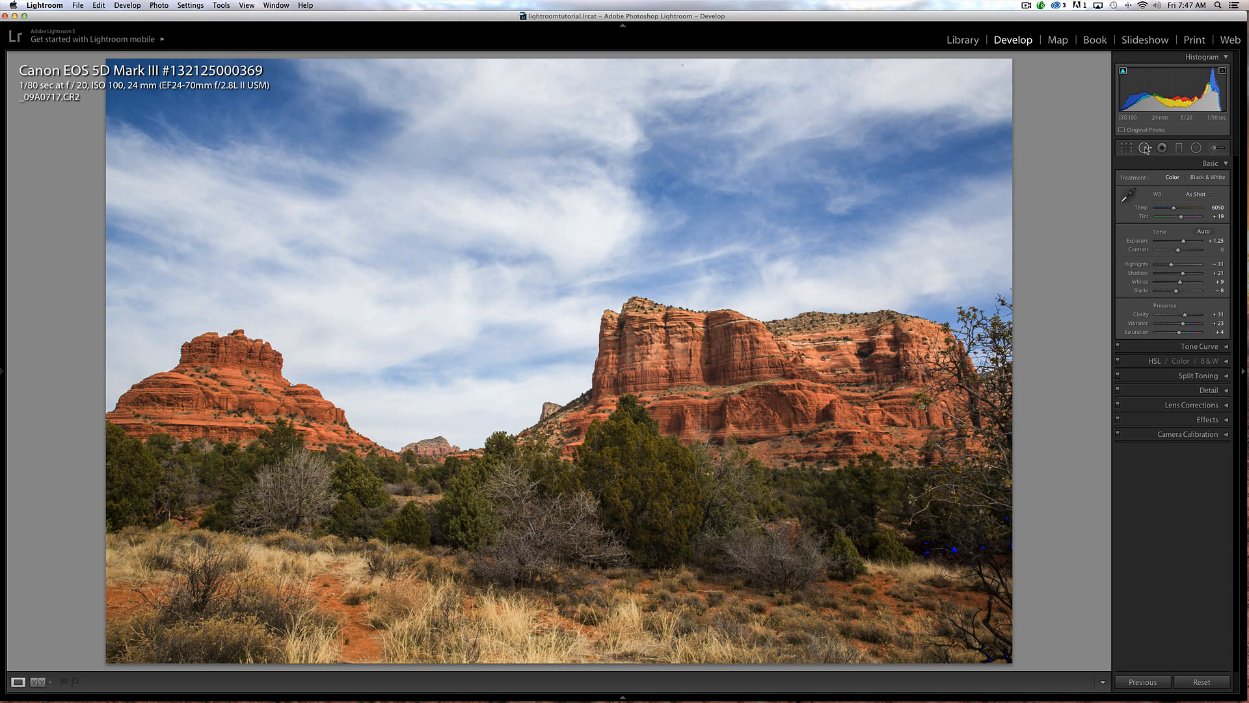
{"action": "mouse_move", "coordinate": [1145, 148]}
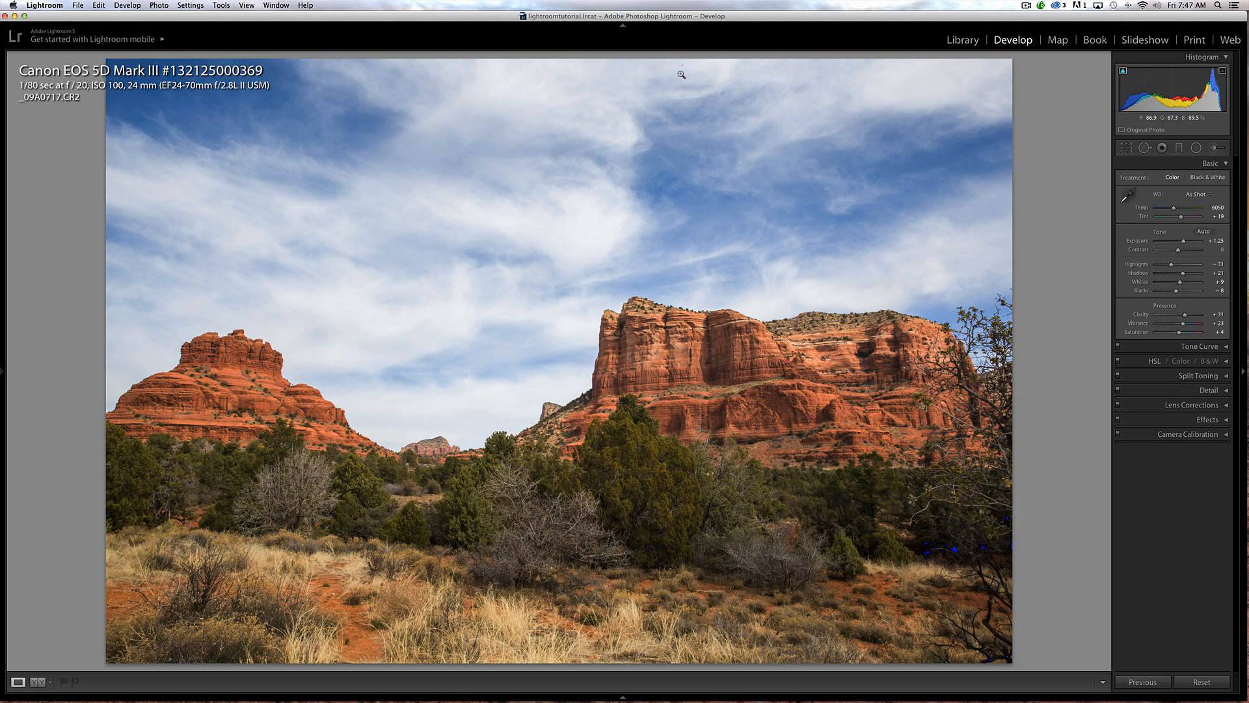
{"action": "mouse_move", "coordinate": [692, 109]}
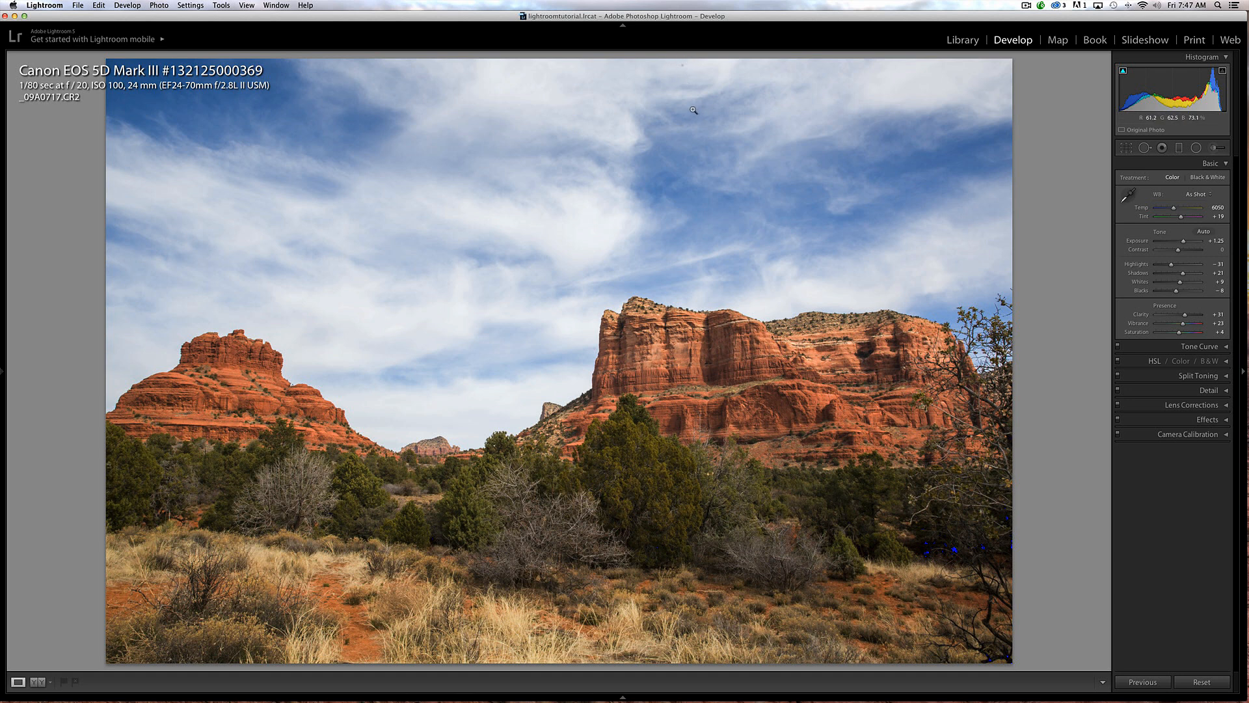
{"action": "mouse_move", "coordinate": [701, 104]}
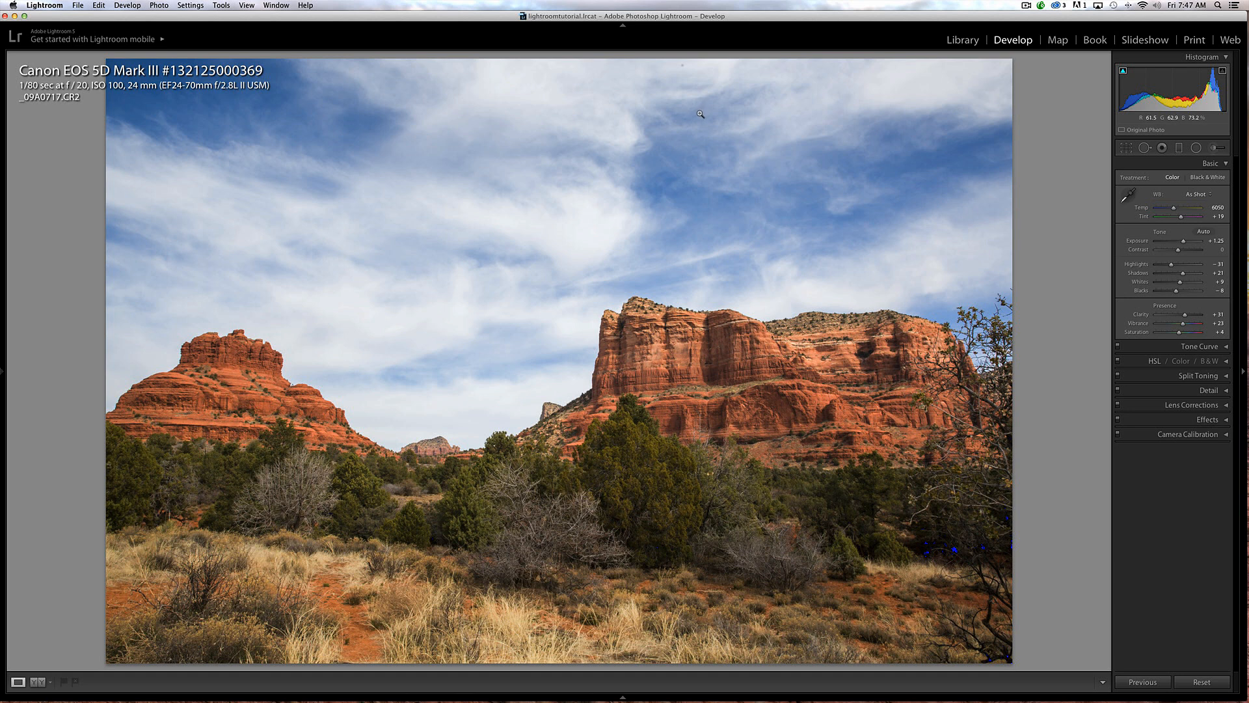
{"action": "mouse_move", "coordinate": [699, 96]}
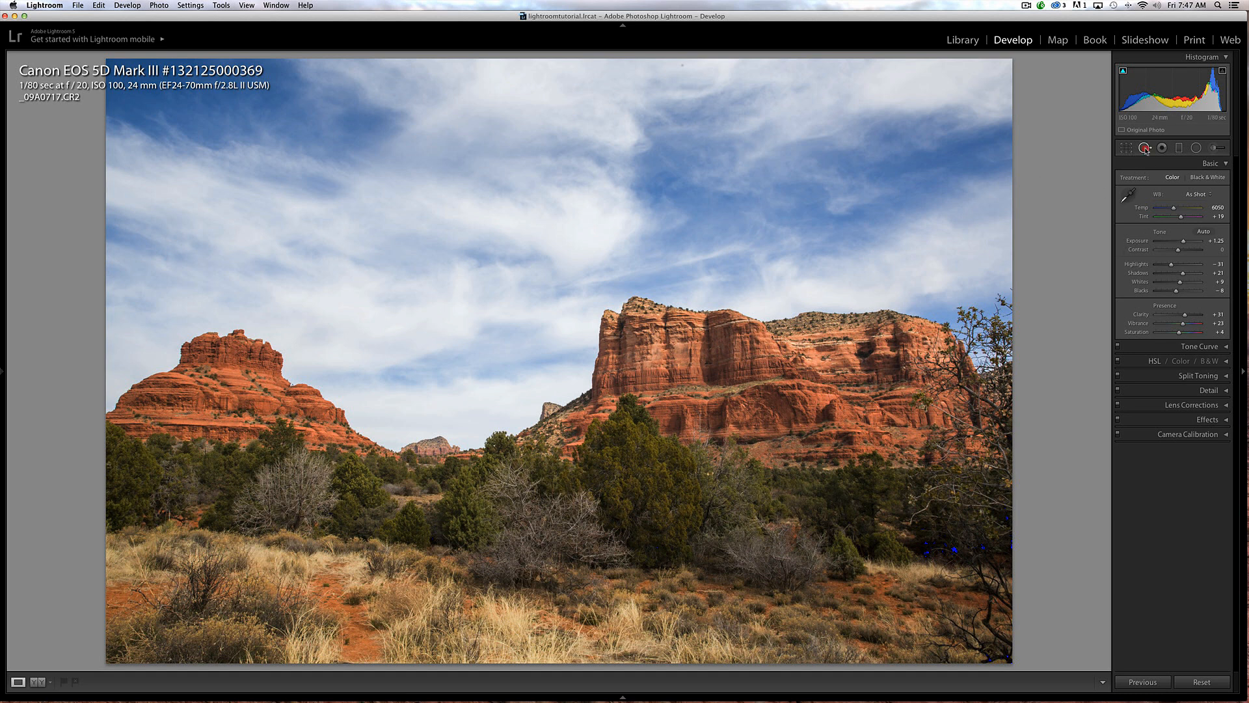
- Heal the dust spot near the top of the sky with Spot Removal in Heal mode
{"action": "left_click", "coordinate": [1145, 148]}
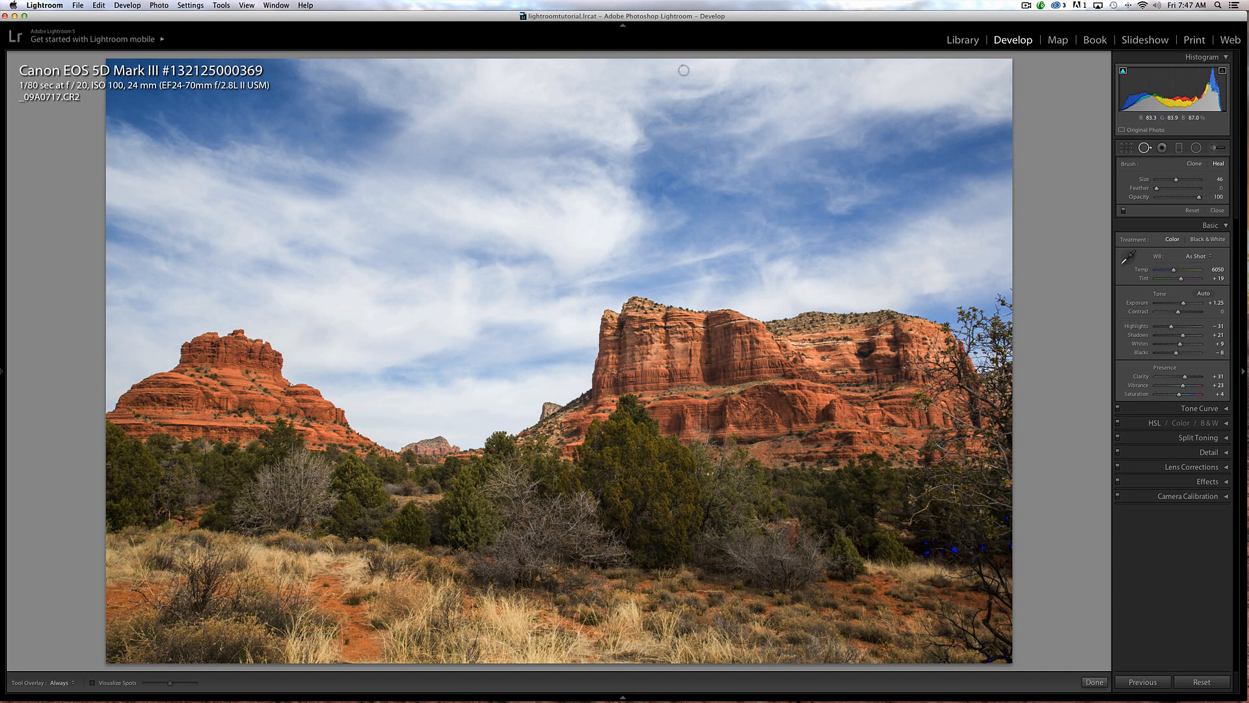
{"action": "left_click", "coordinate": [683, 68]}
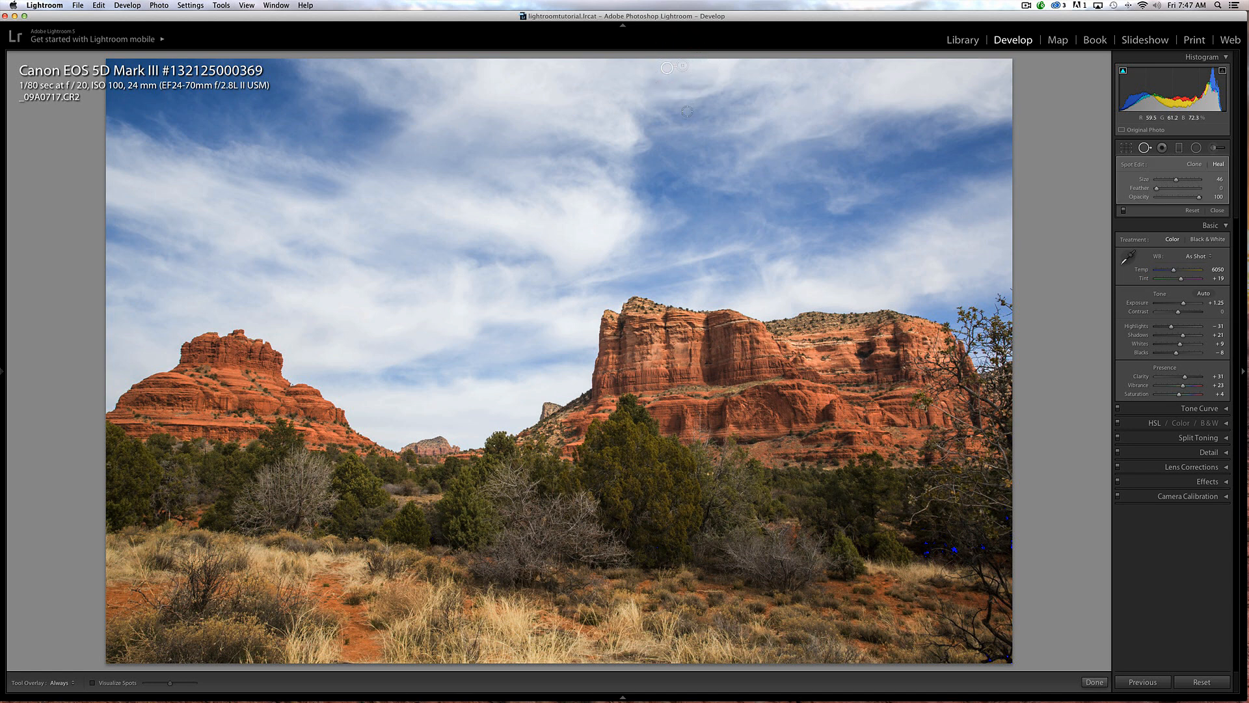
{"action": "mouse_move", "coordinate": [696, 160]}
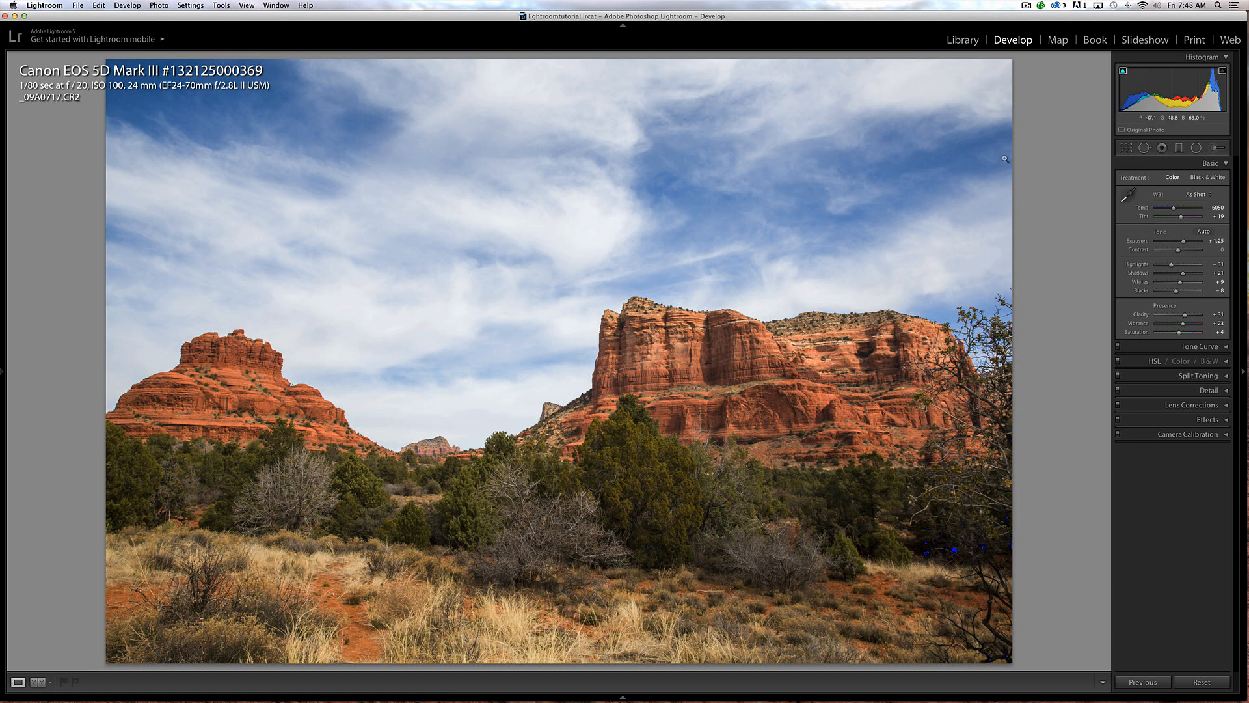
{"action": "mouse_move", "coordinate": [950, 298]}
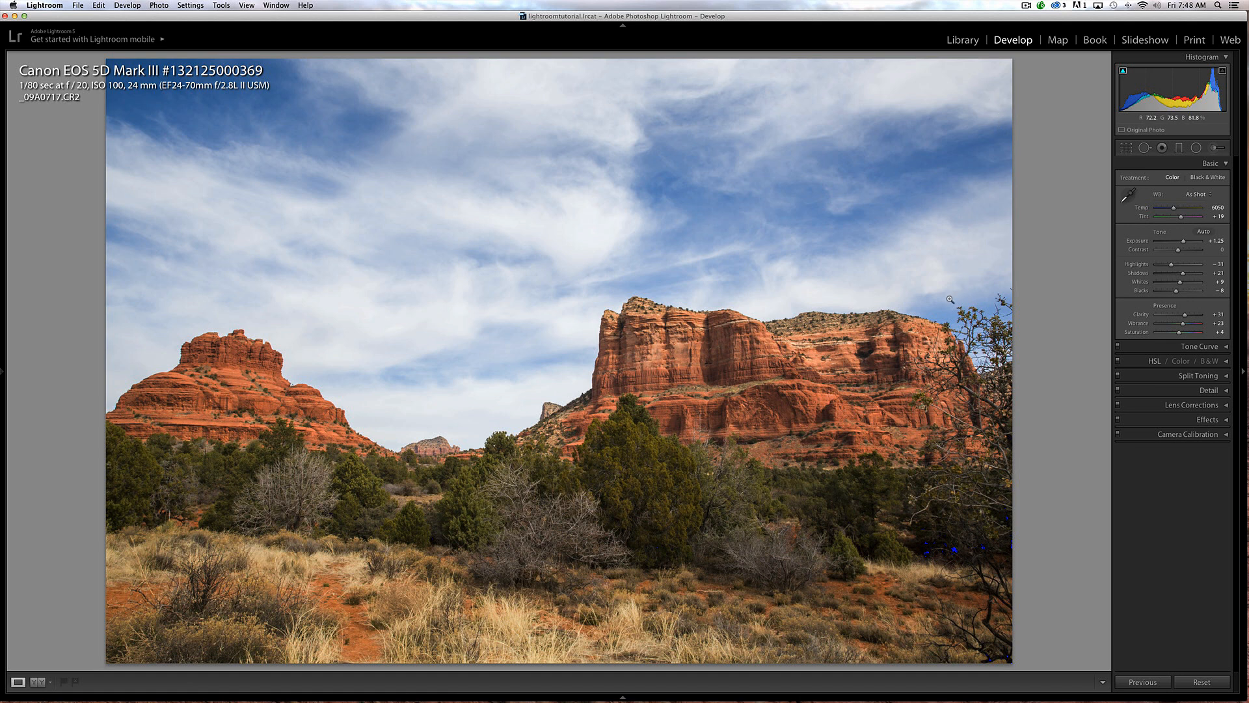
{"action": "mouse_move", "coordinate": [697, 189]}
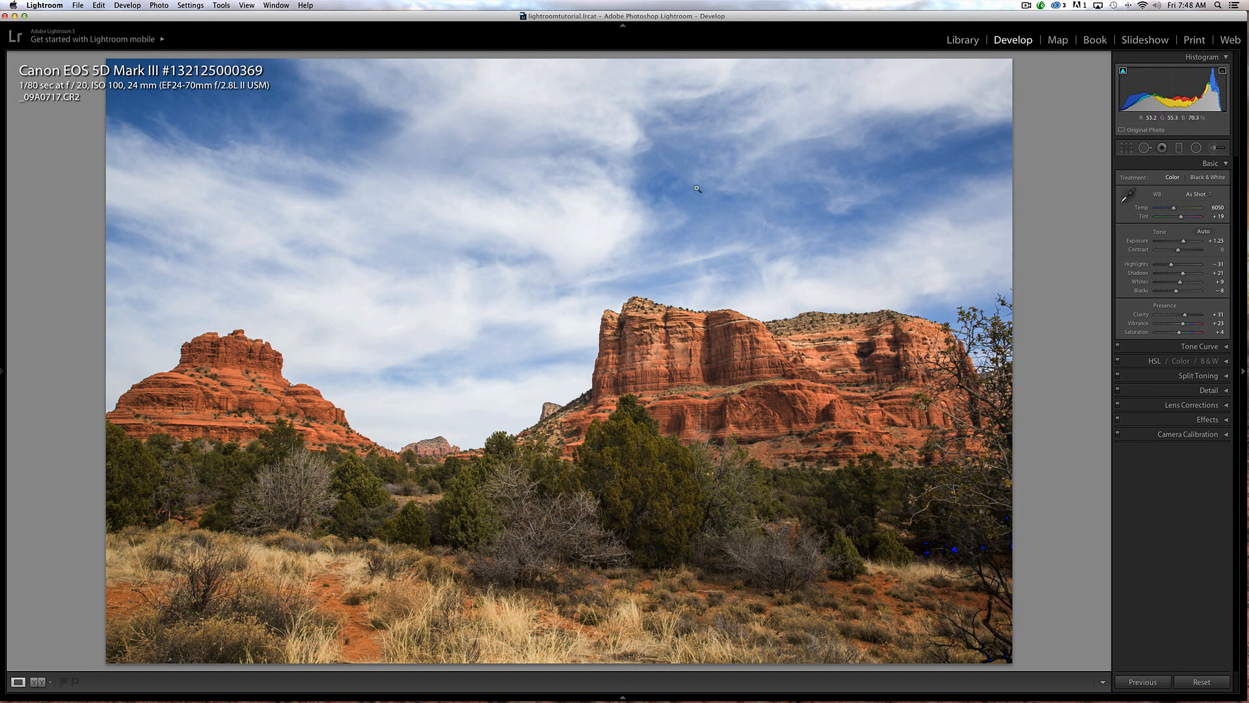
{"action": "mouse_move", "coordinate": [641, 243]}
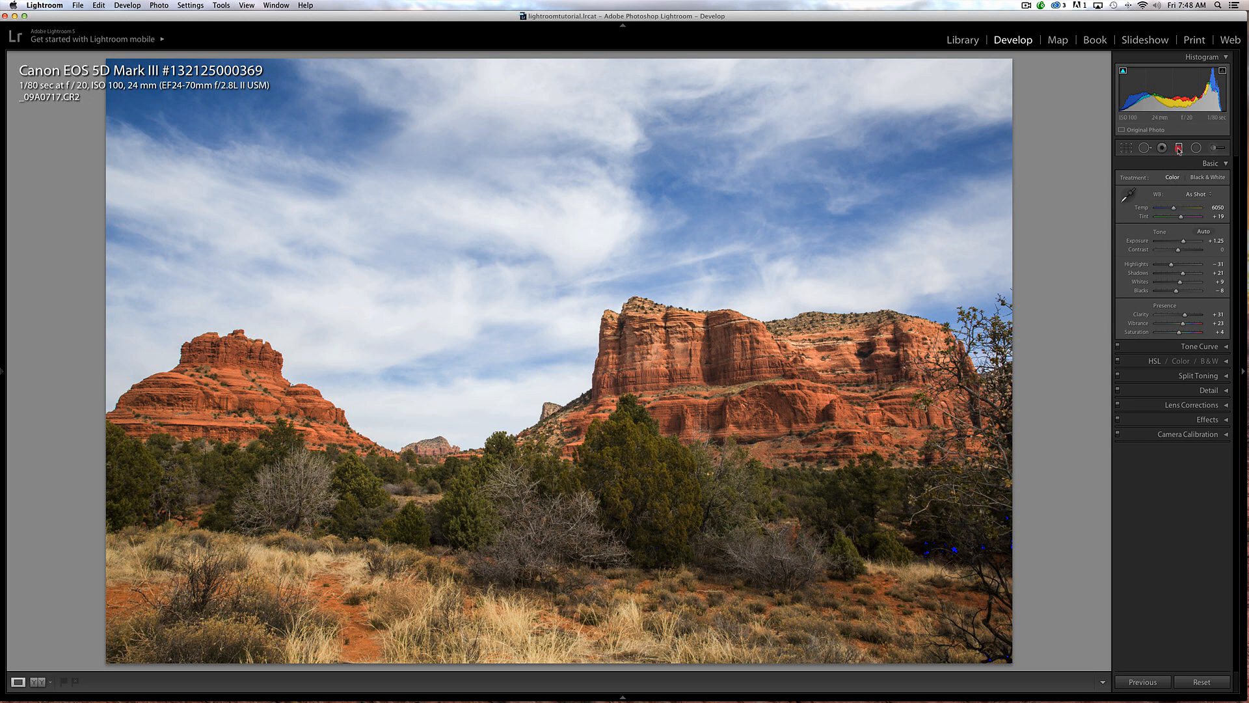
{"action": "left_click", "coordinate": [1179, 147]}
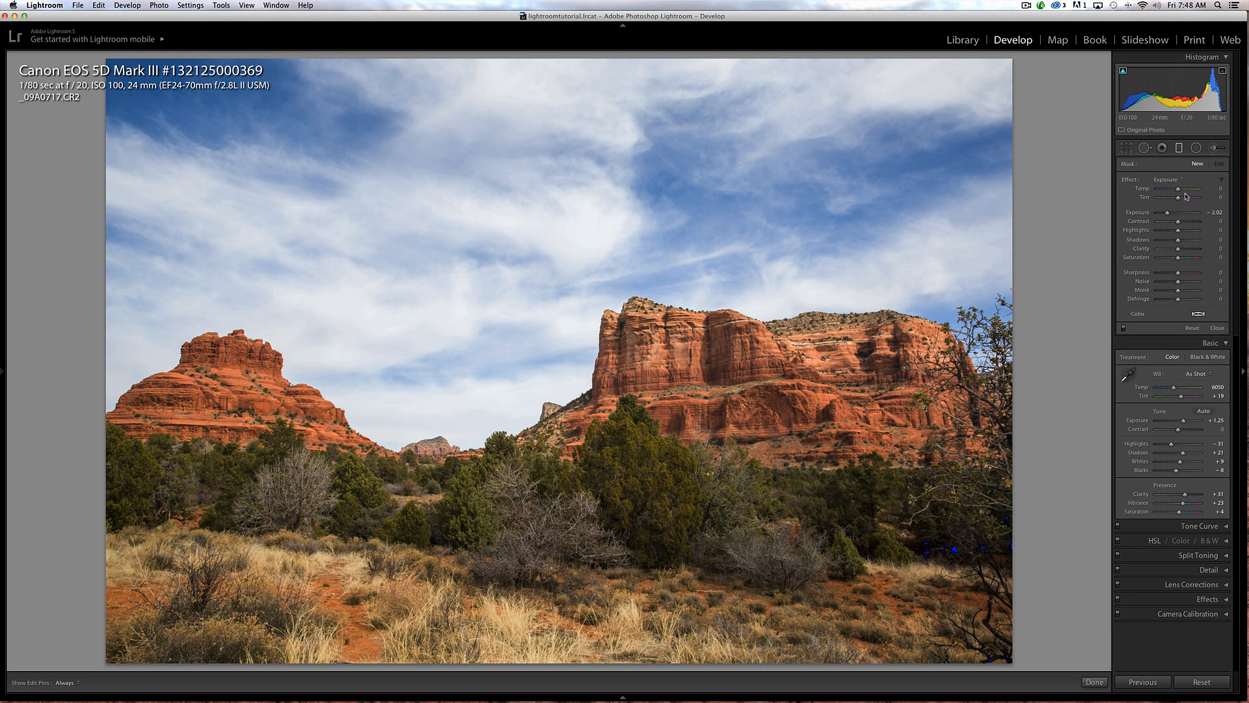
{"action": "mouse_move", "coordinate": [501, 31]}
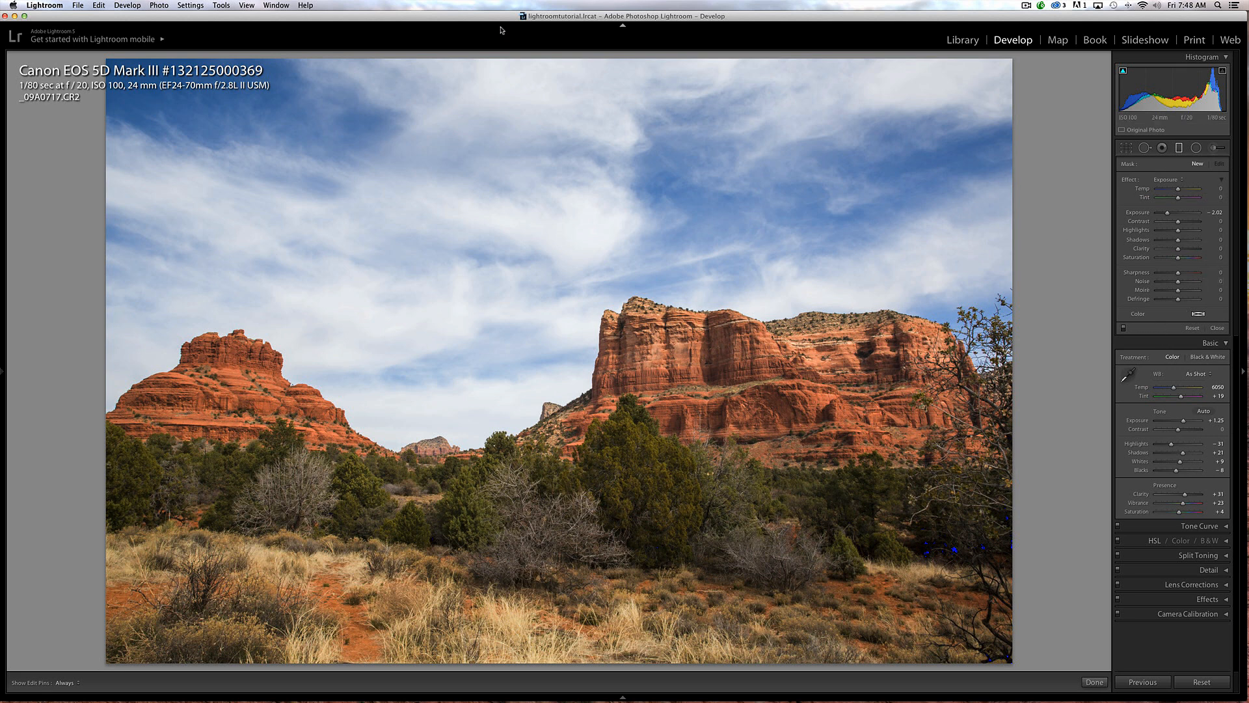
{"action": "mouse_move", "coordinate": [530, 53]}
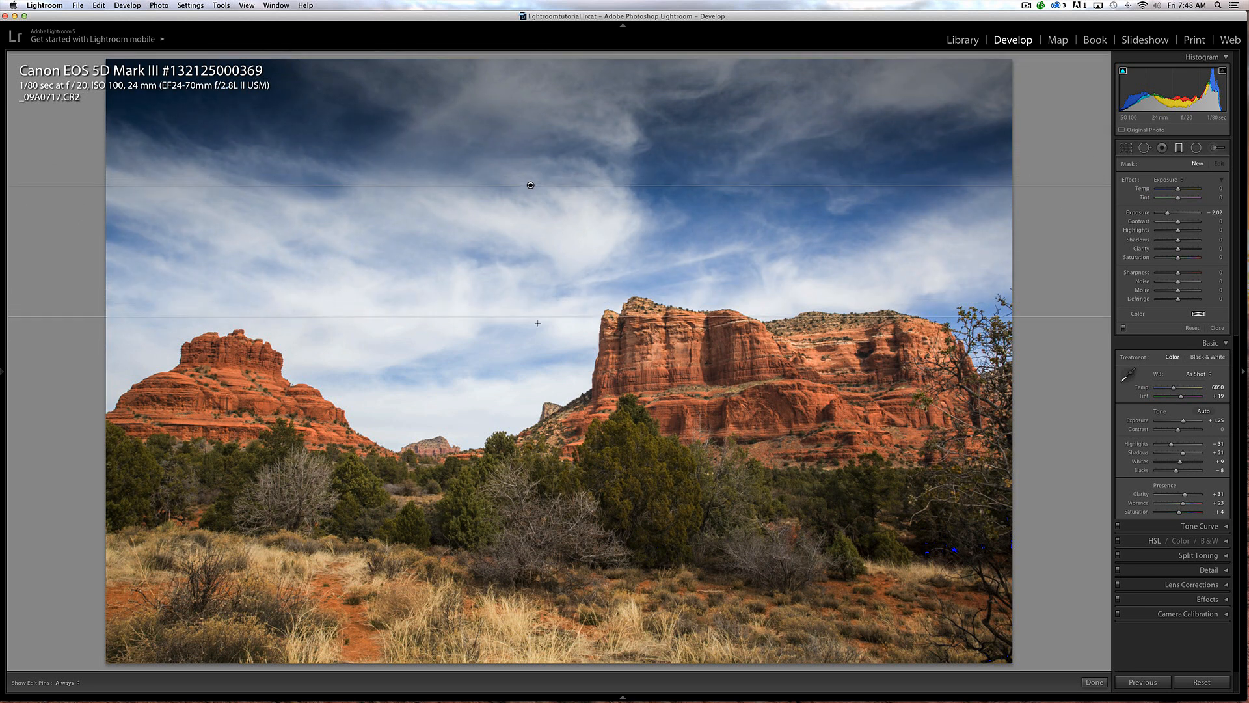
- Add a sky graduated filter: Temp -19, Exposure -0.57, Contrast 25, Highlights -44
{"action": "left_click_drag", "start_coordinate": [530, 184], "coordinate": [530, 227]}
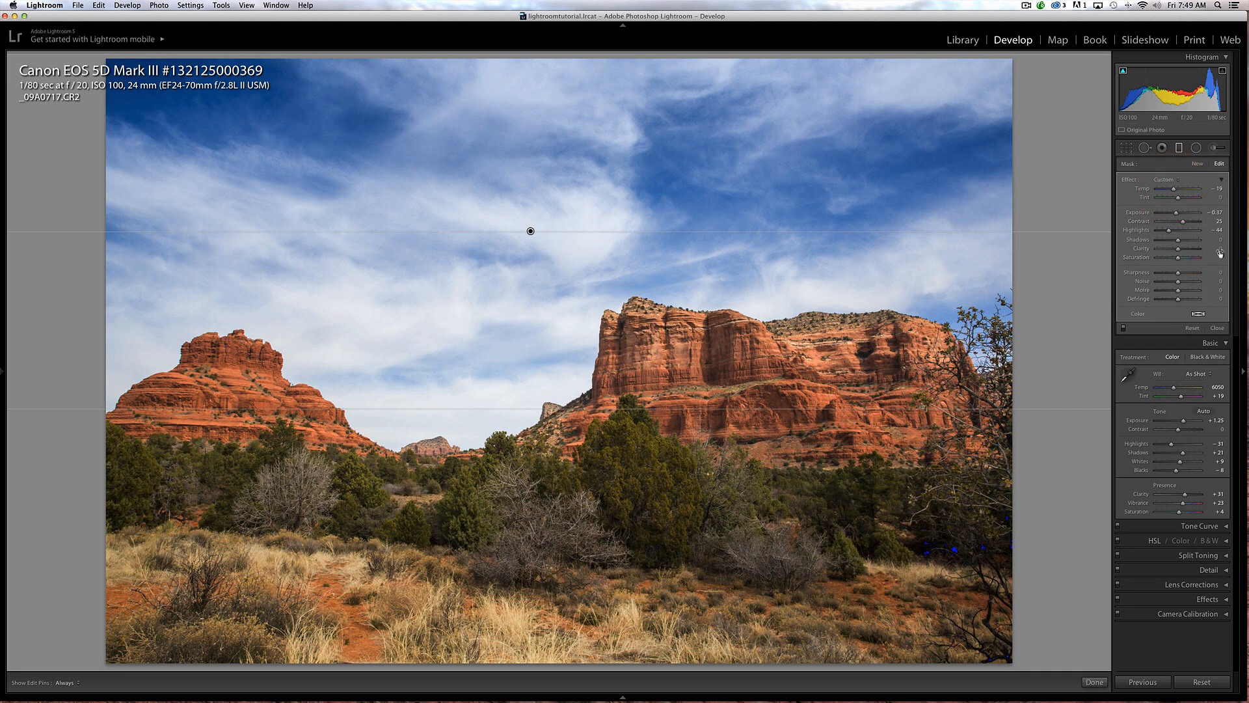
{"action": "mouse_move", "coordinate": [644, 410]}
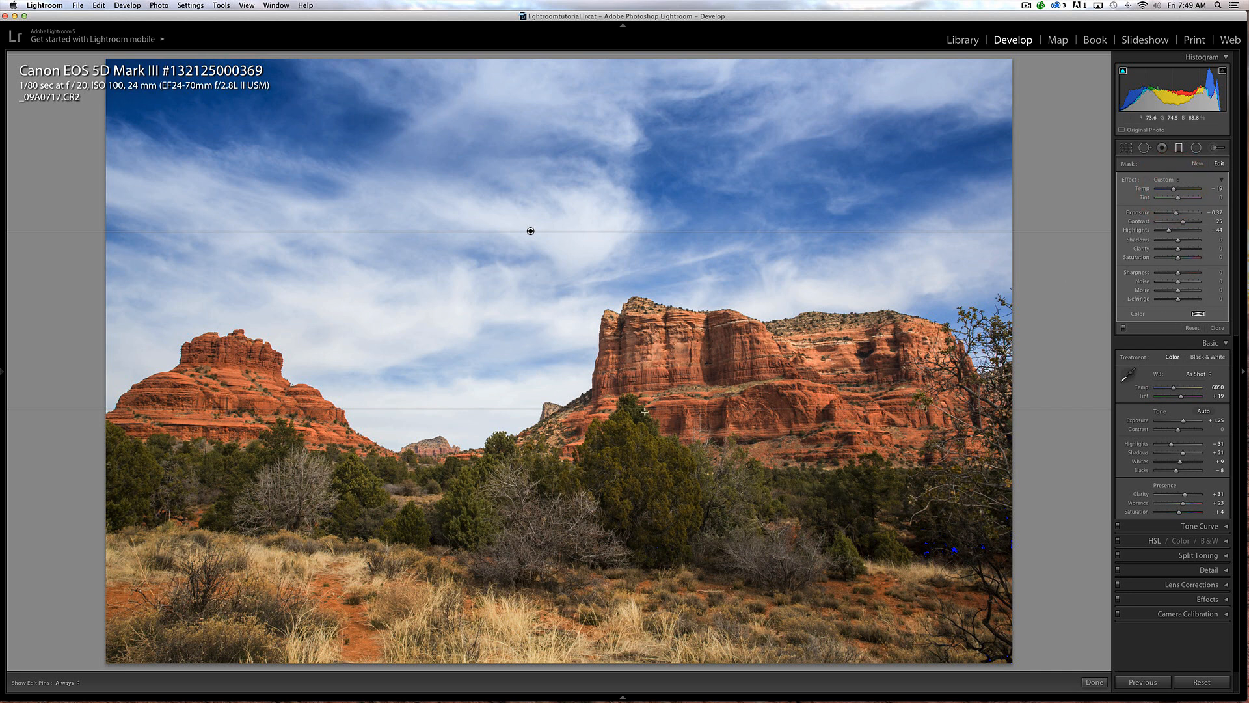
{"action": "mouse_move", "coordinate": [709, 454]}
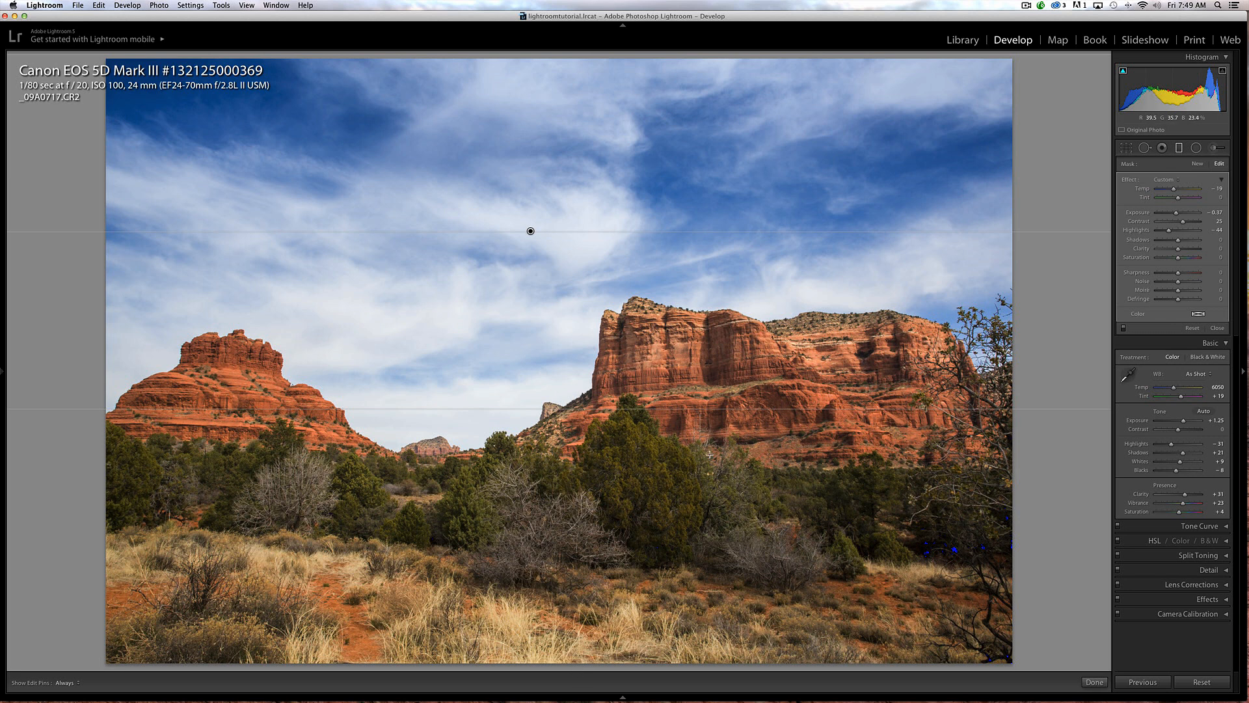
{"action": "mouse_move", "coordinate": [761, 565]}
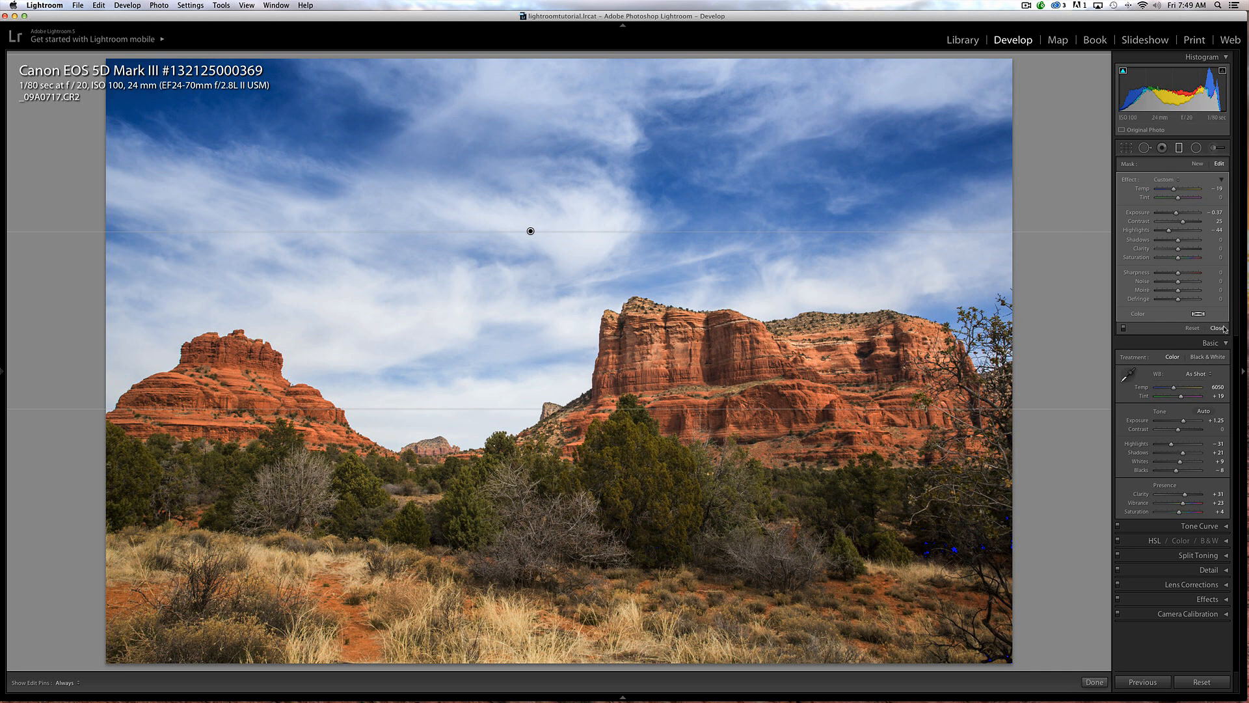
{"action": "left_click", "coordinate": [1220, 328]}
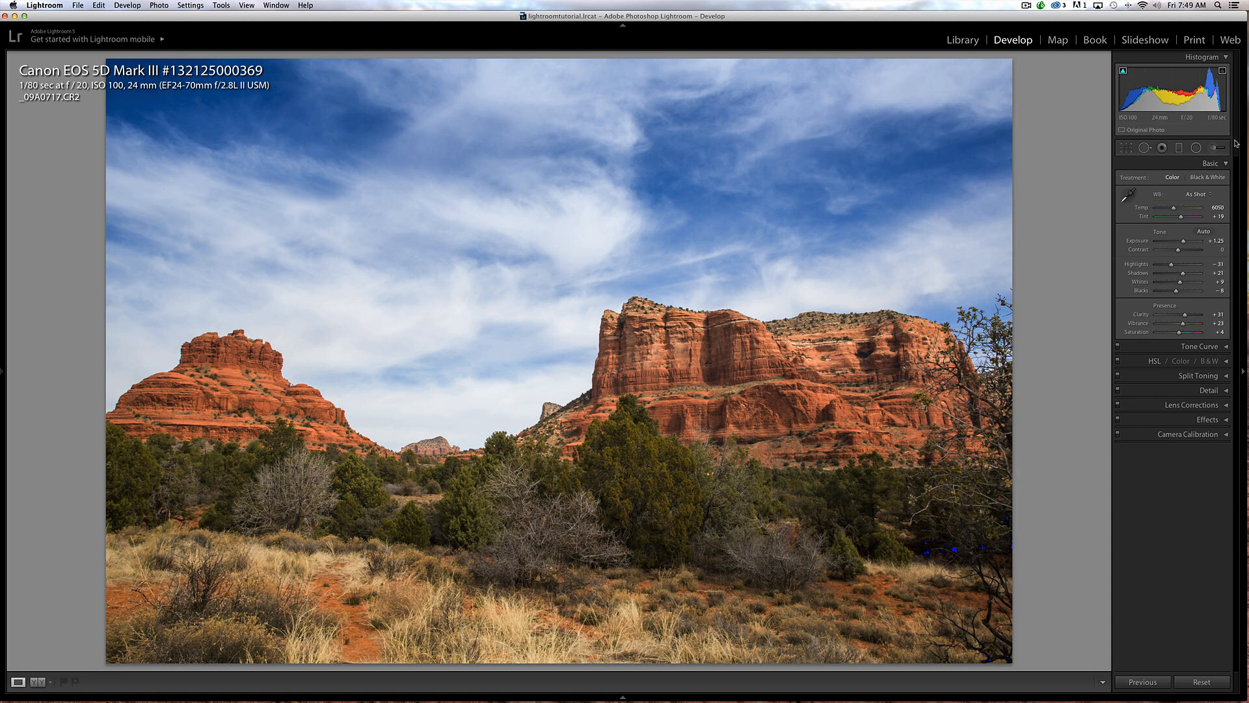
- Switch to the Adjustment Brush tool
{"action": "left_click", "coordinate": [1216, 148]}
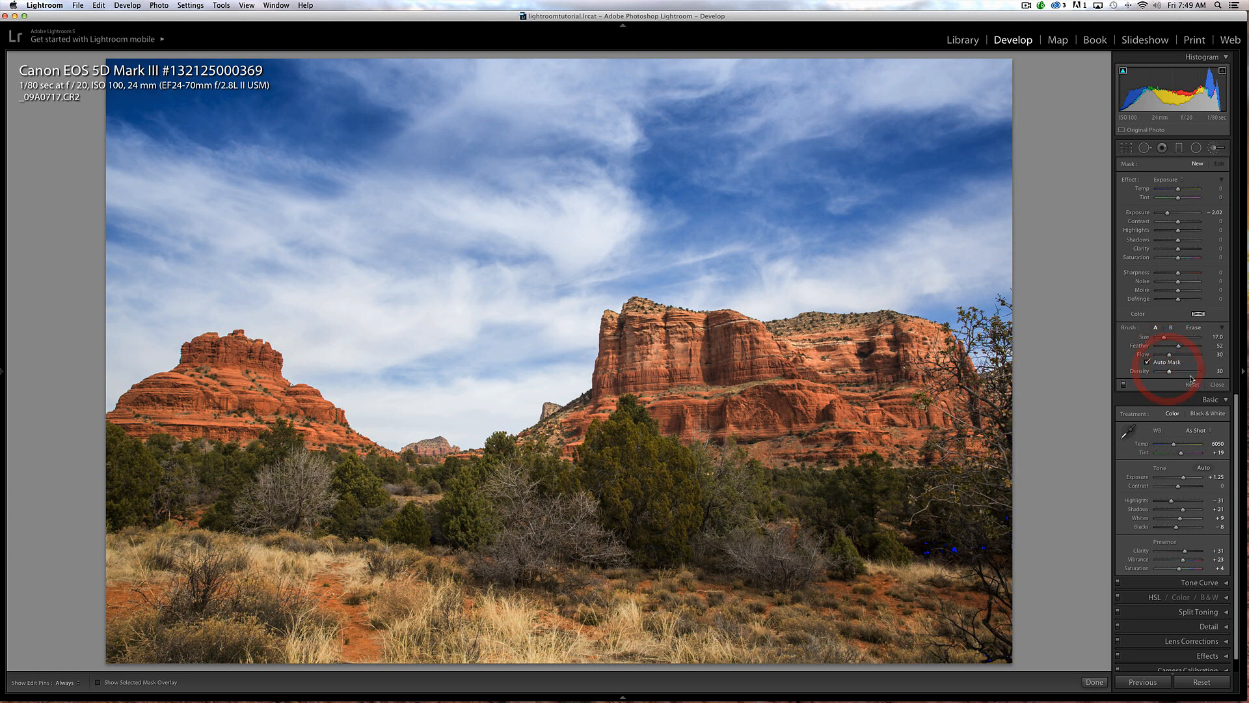
{"action": "mouse_move", "coordinate": [1182, 308]}
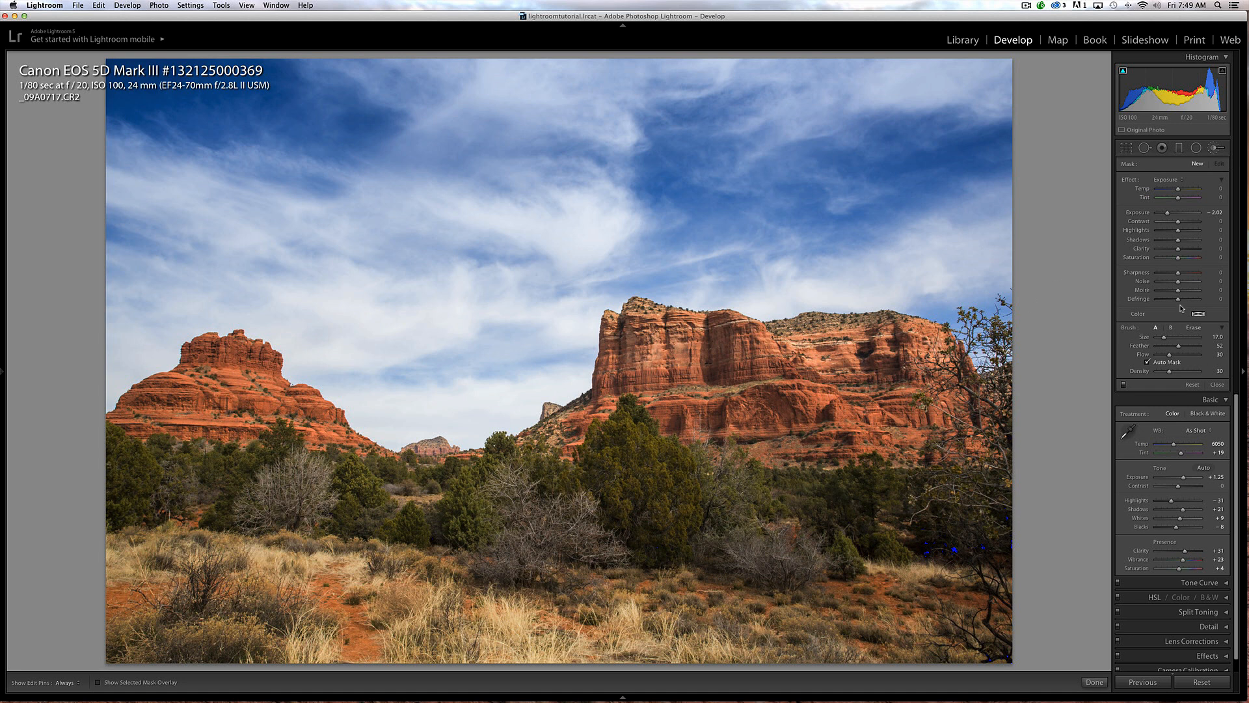
{"action": "mouse_move", "coordinate": [714, 635]}
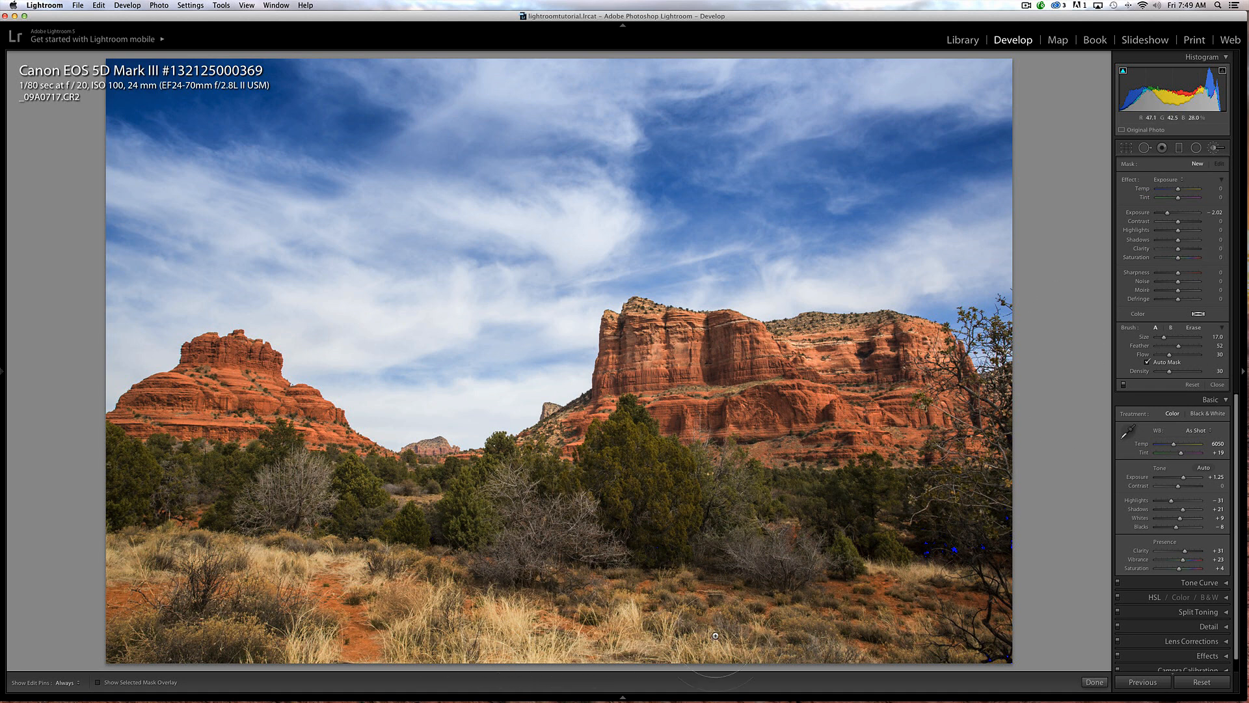
{"action": "mouse_move", "coordinate": [127, 547]}
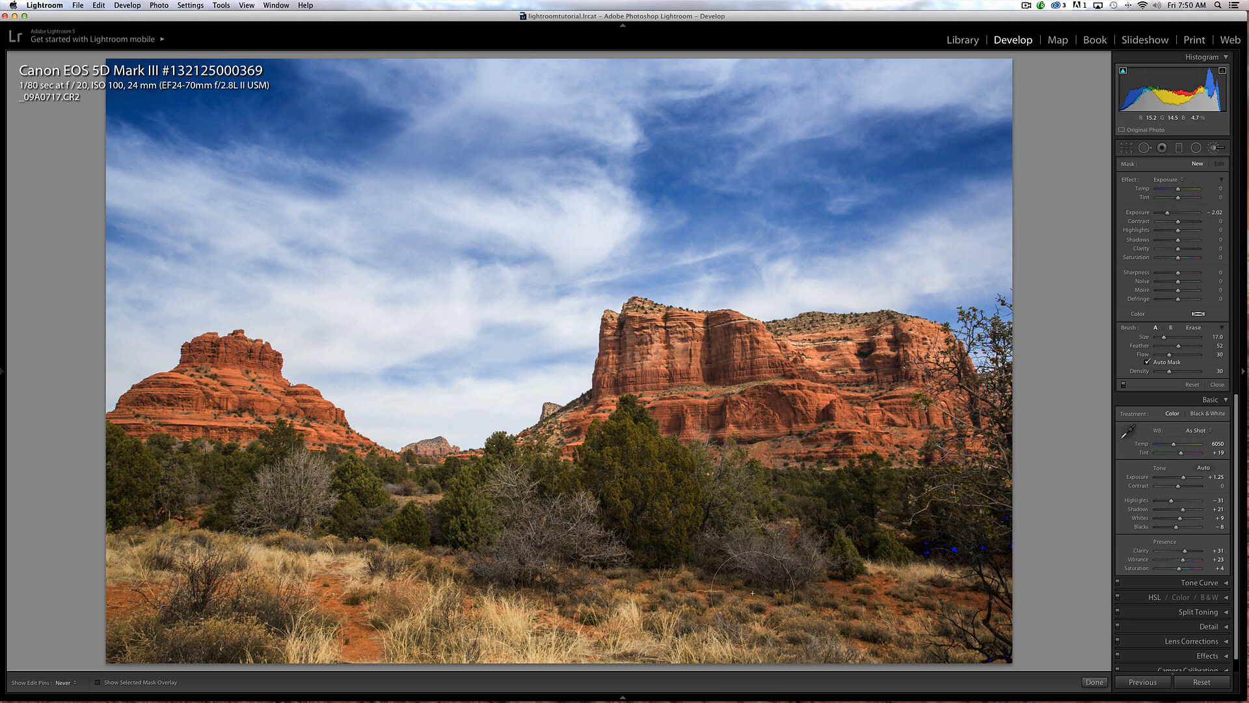
{"action": "mouse_move", "coordinate": [705, 543]}
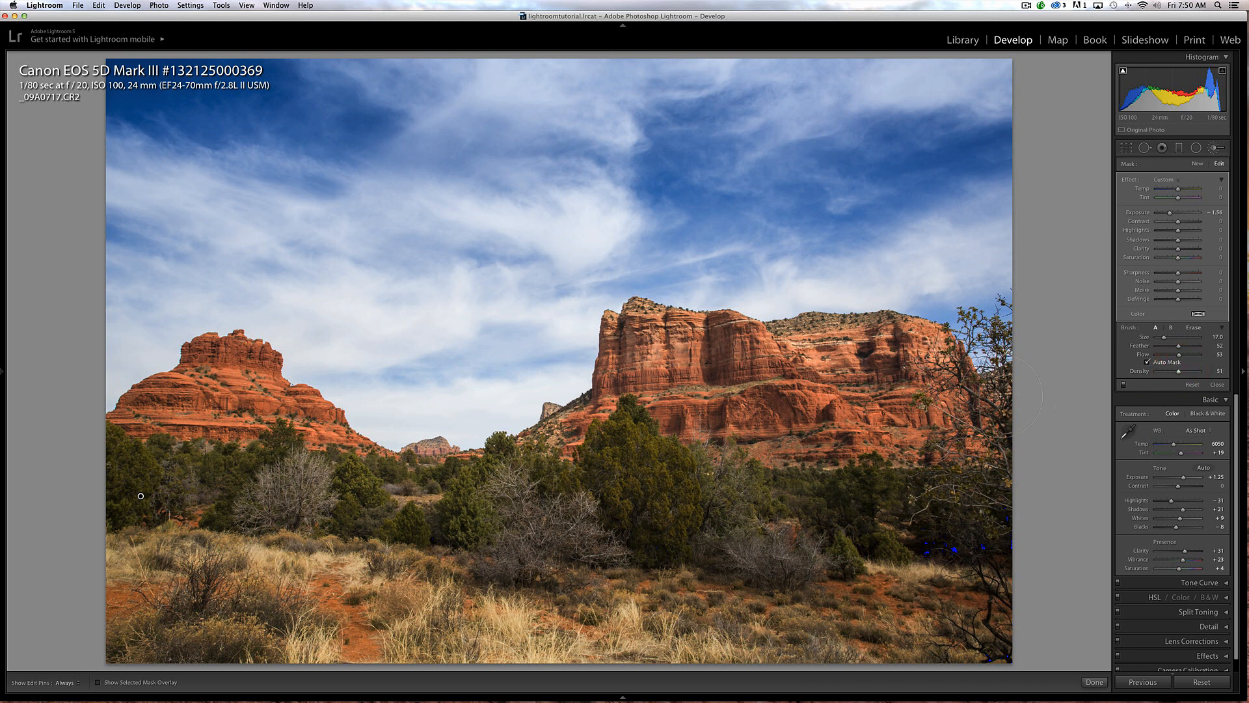
- Paint Exposure about -1.56 over the foreground grass and shrubs, then close the brush
{"action": "left_click", "coordinate": [64, 681]}
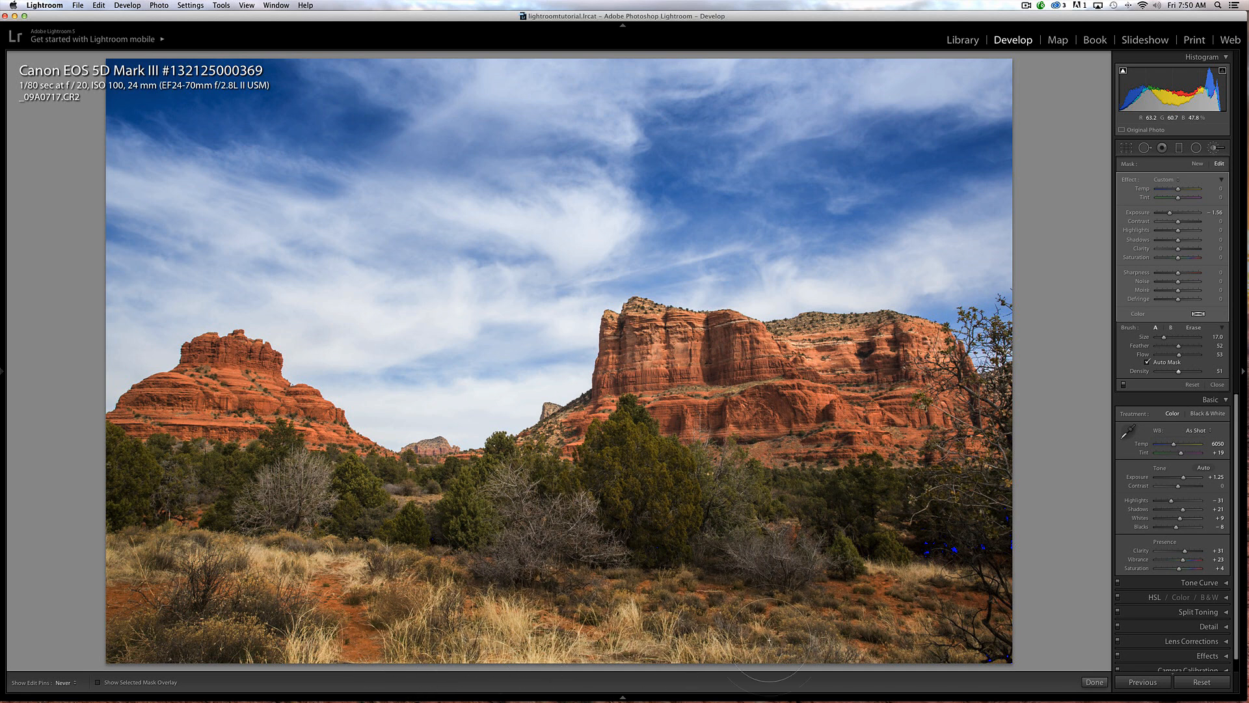
{"action": "mouse_move", "coordinate": [863, 518]}
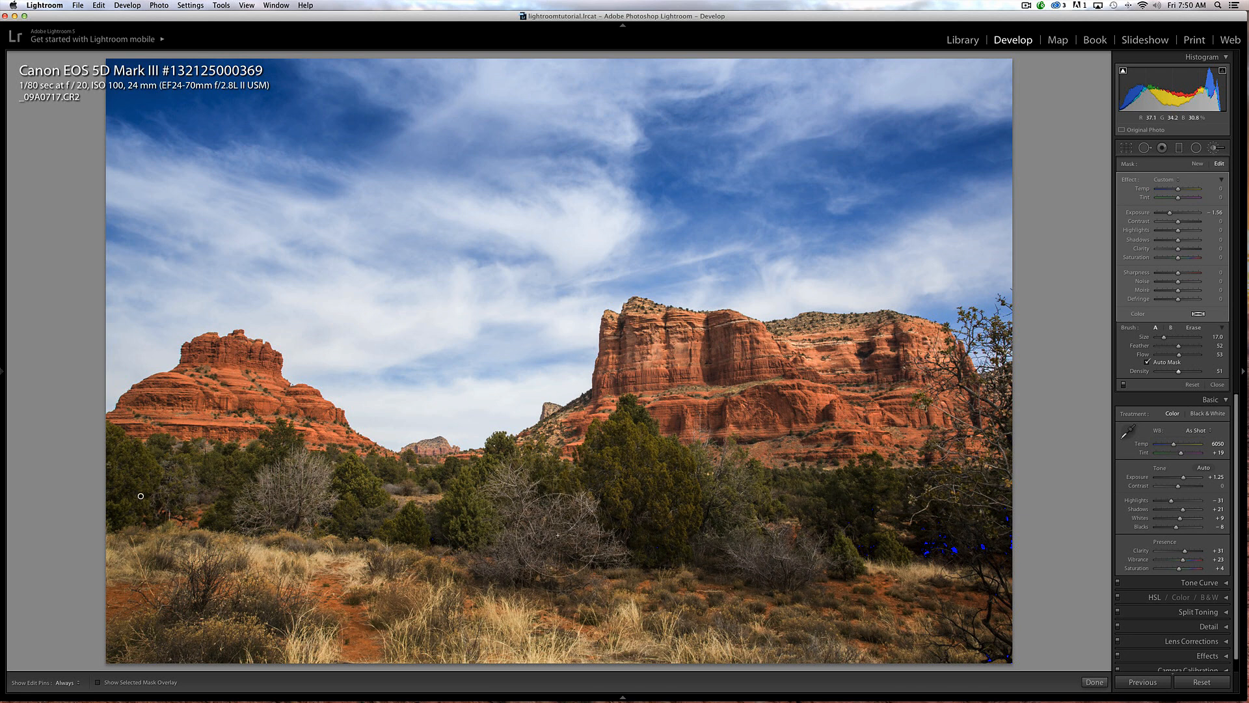
{"action": "mouse_move", "coordinate": [125, 497]}
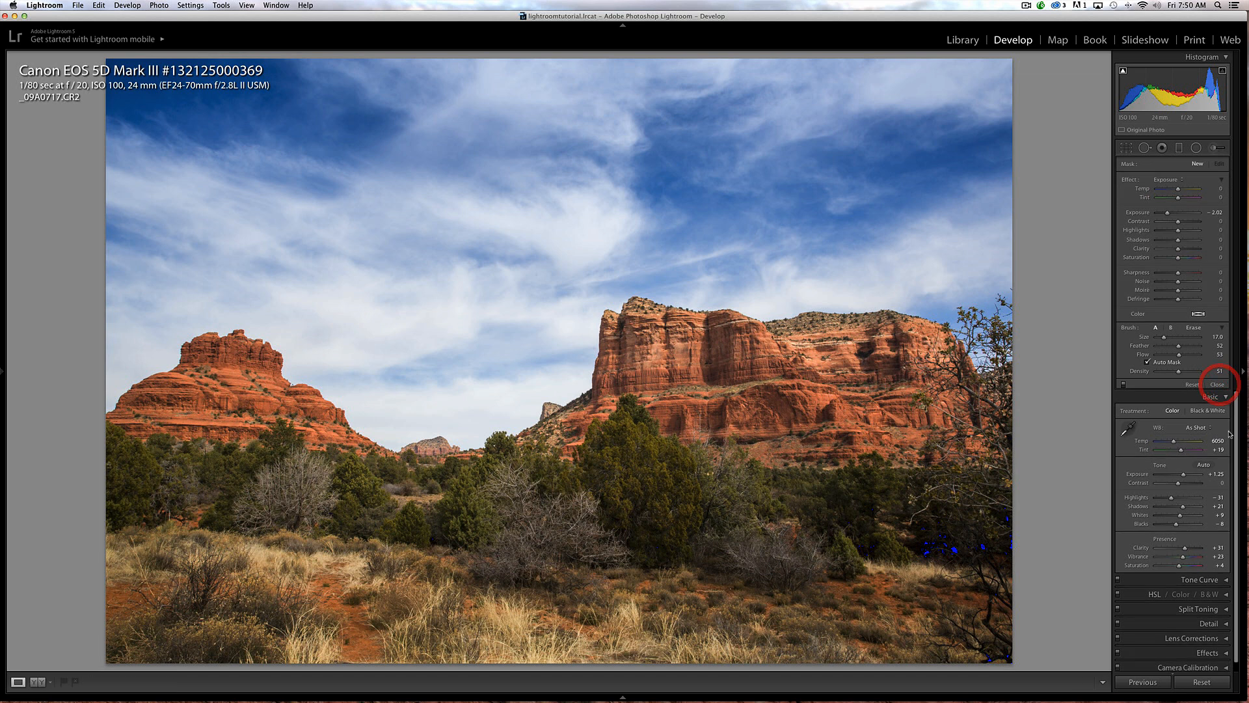
{"action": "left_click", "coordinate": [1209, 384]}
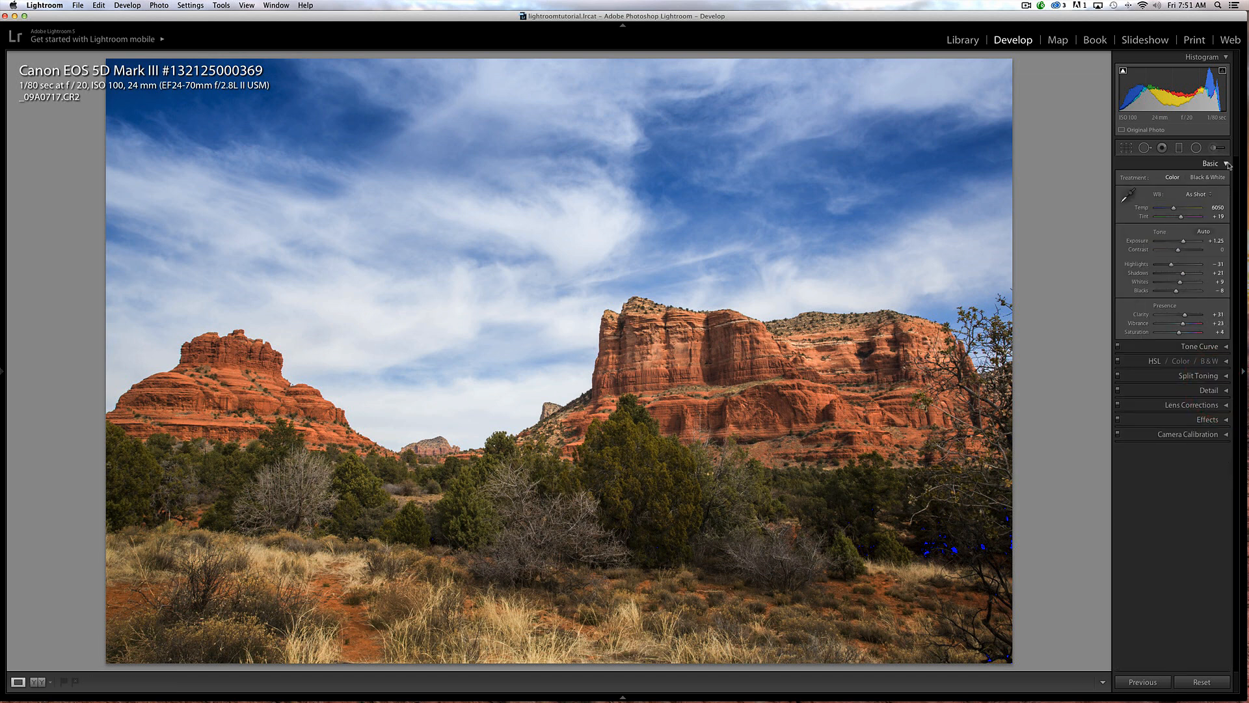
- In HSL, drag on the rocks to lower Orange saturation to -13 and Red to -6
{"action": "left_click", "coordinate": [1210, 163]}
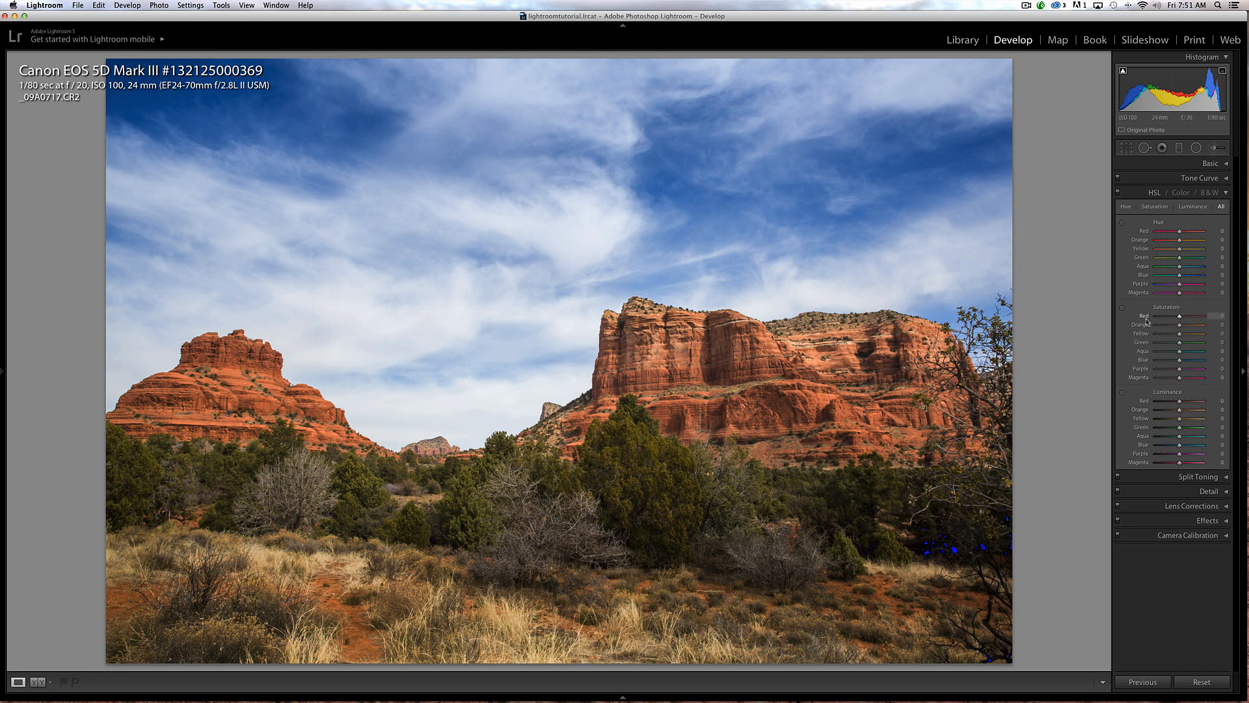
{"action": "left_click", "coordinate": [1123, 316]}
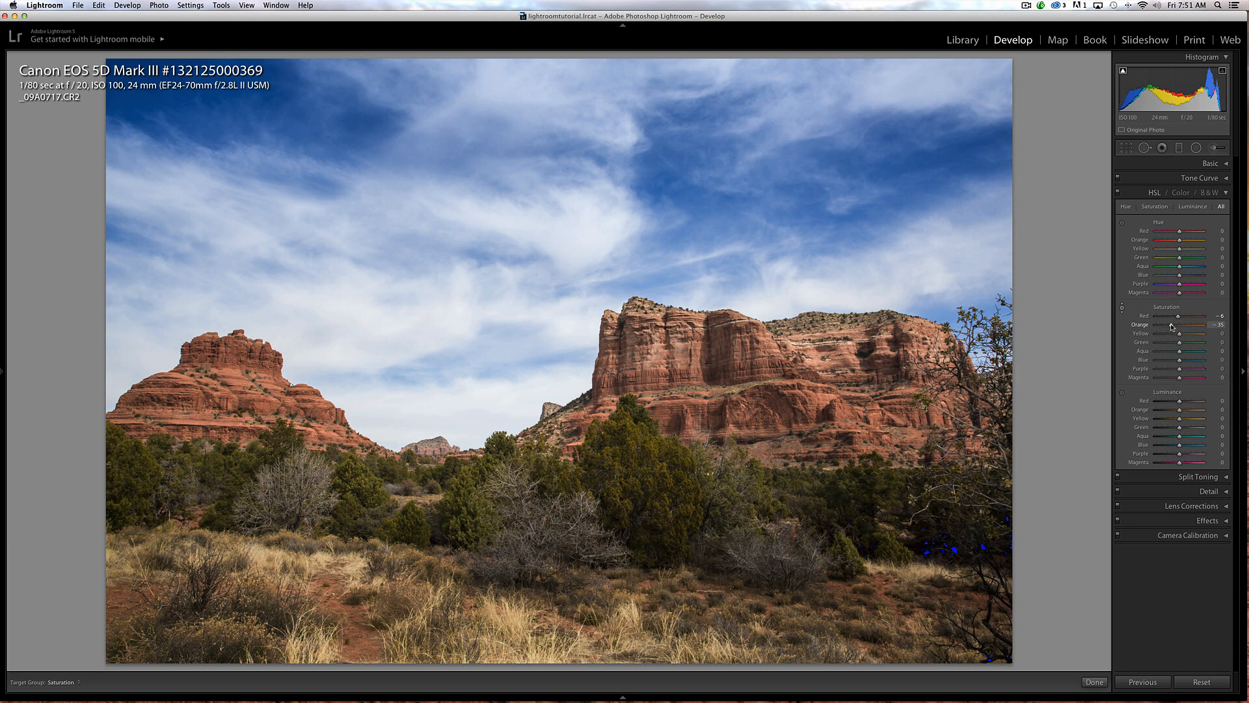
{"action": "mouse_move", "coordinate": [1180, 317]}
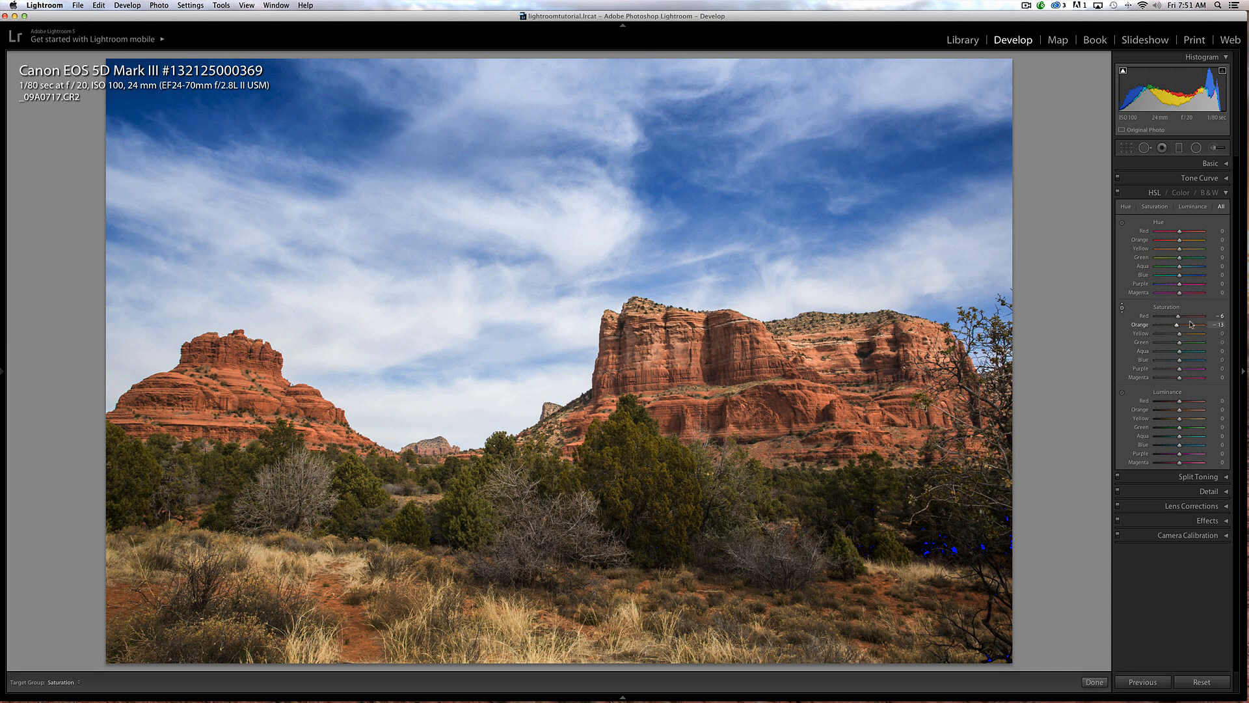
{"action": "mouse_move", "coordinate": [1186, 333]}
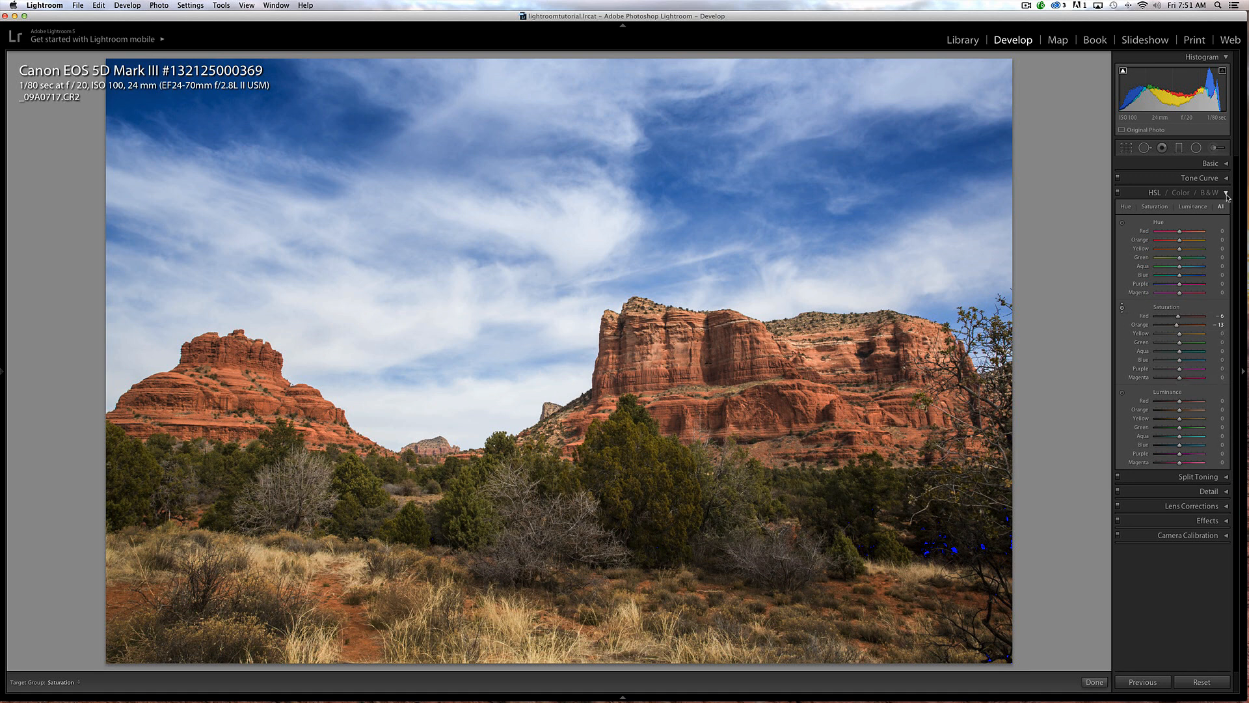
{"action": "left_click", "coordinate": [1154, 192]}
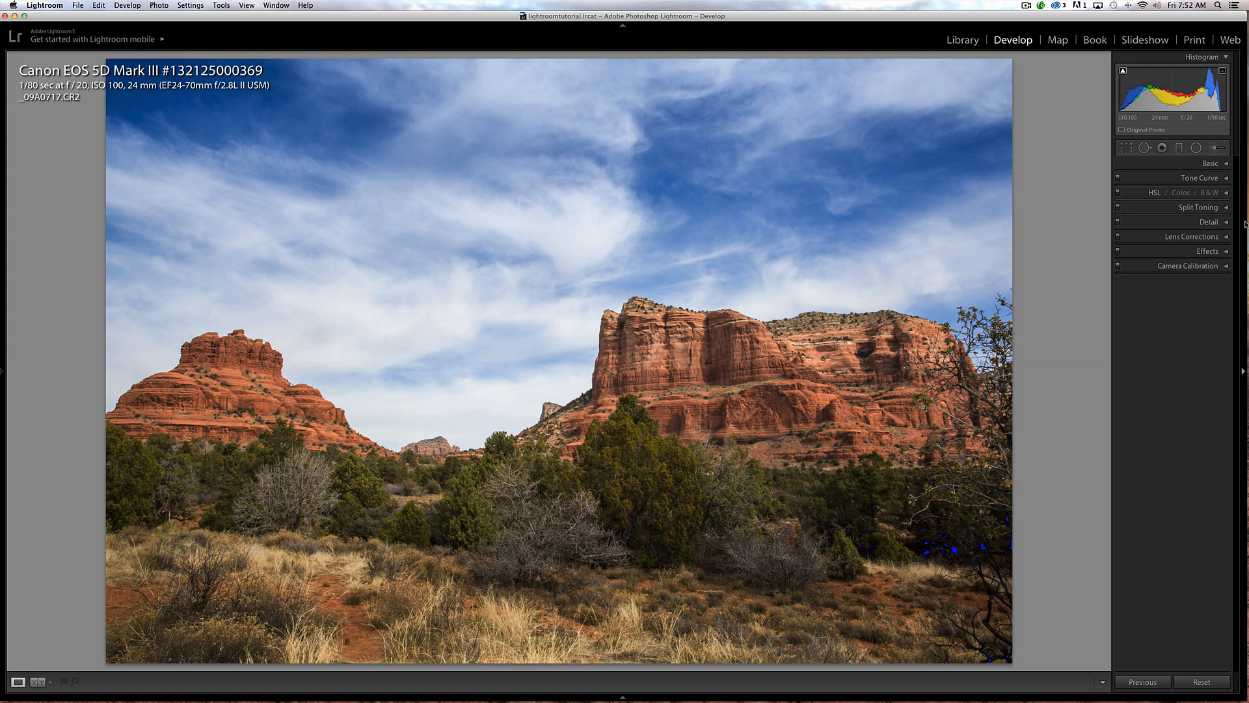
{"action": "mouse_move", "coordinate": [1186, 321]}
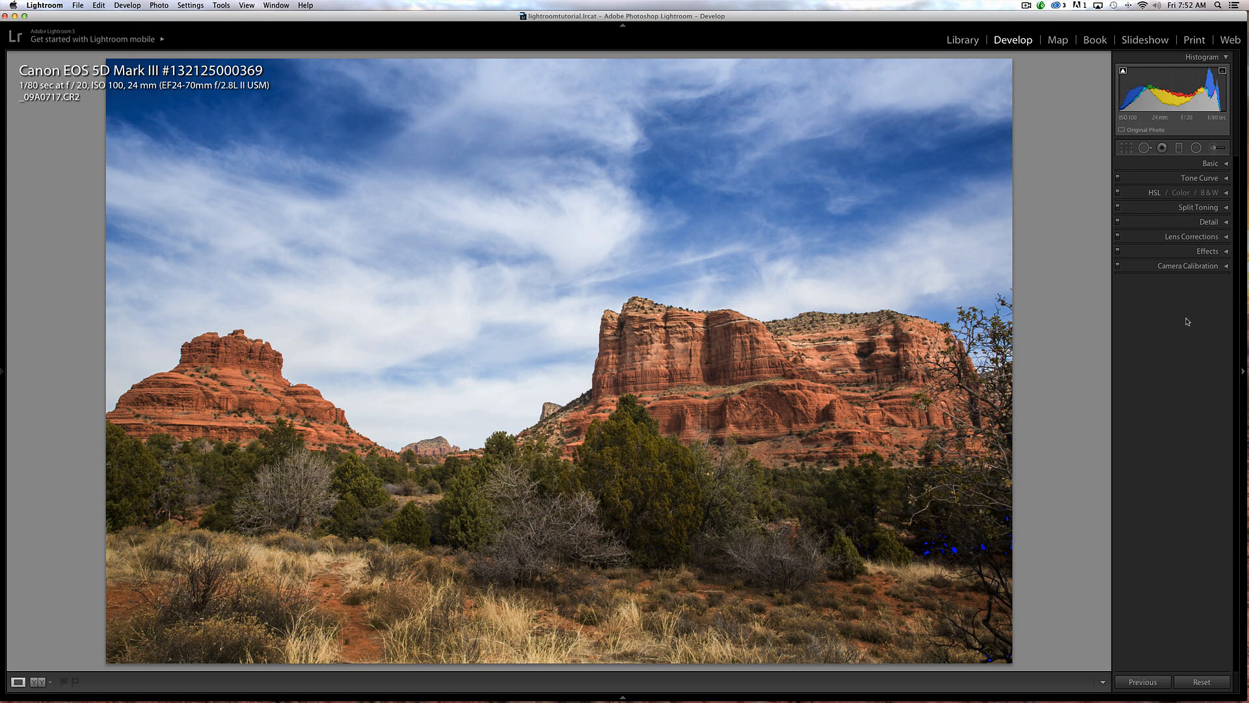
{"action": "mouse_move", "coordinate": [1165, 354]}
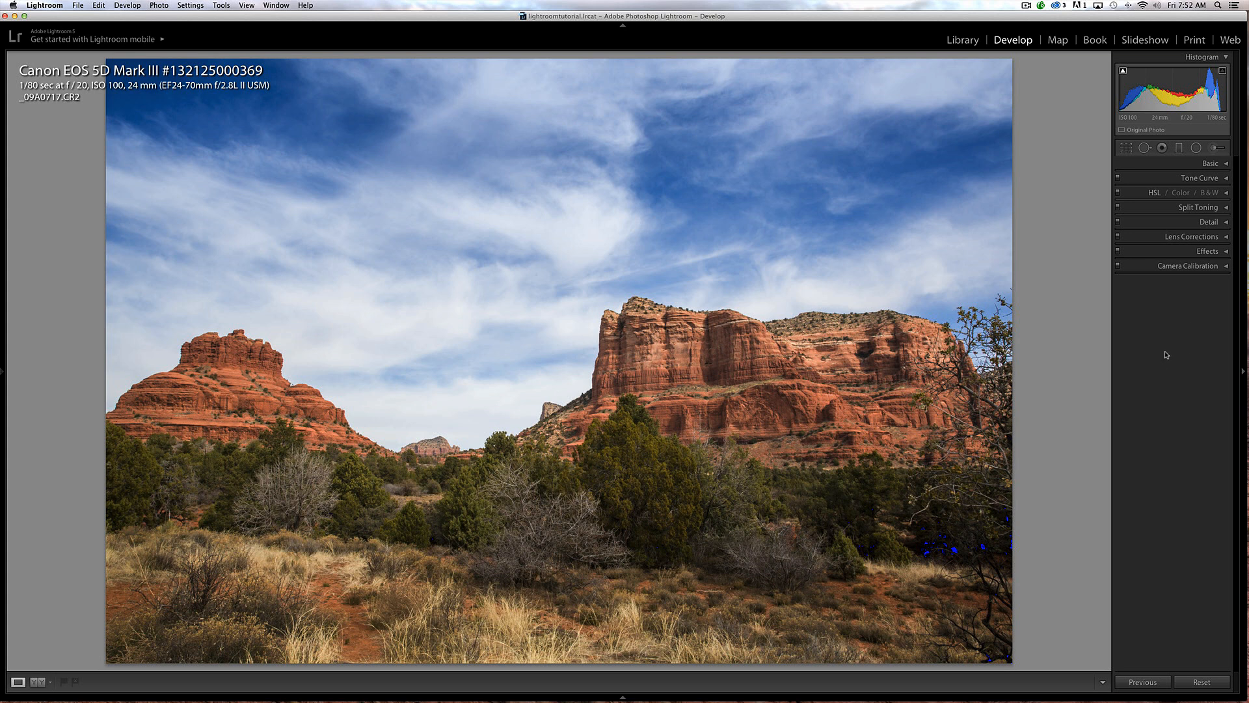
{"action": "mouse_move", "coordinate": [1161, 333]}
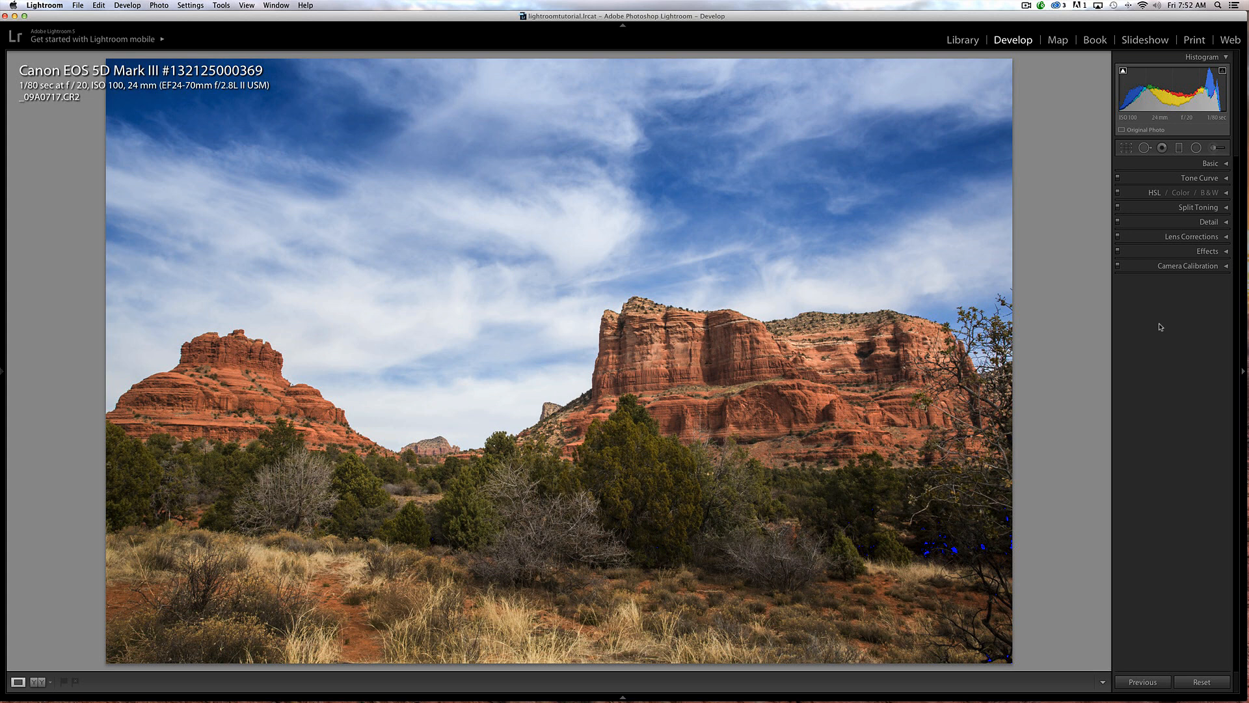
{"action": "mouse_move", "coordinate": [1154, 318]}
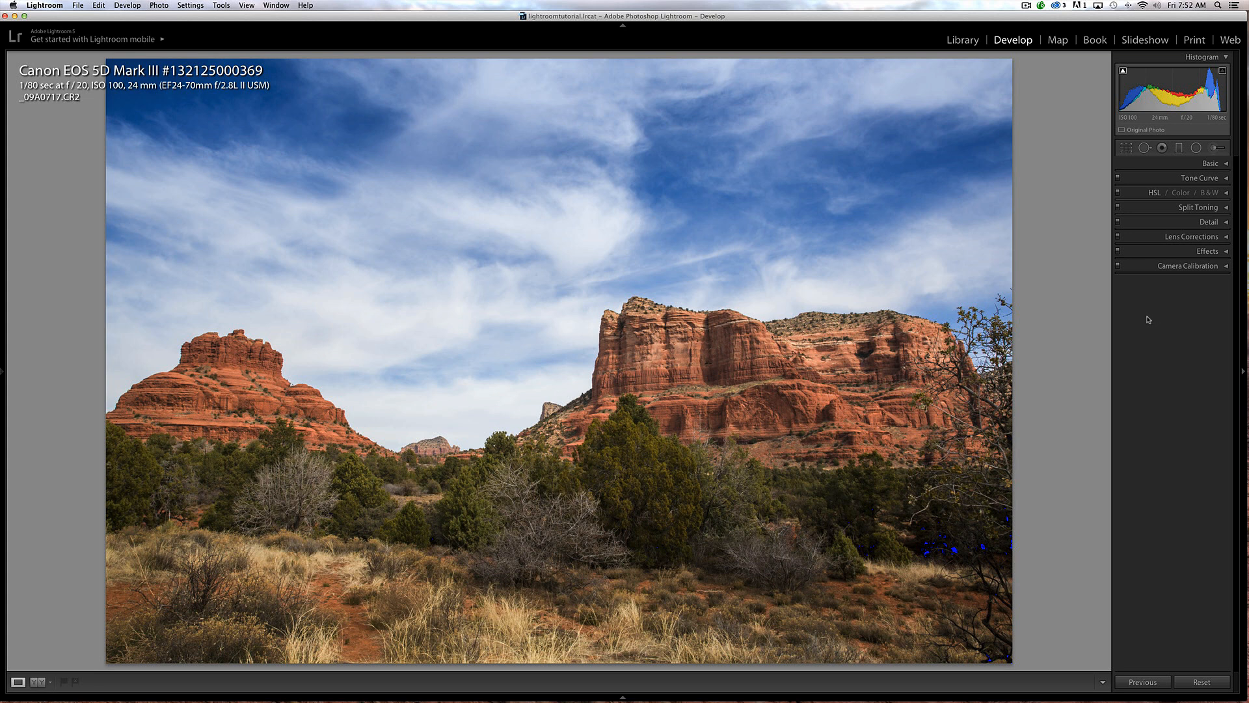
{"action": "mouse_move", "coordinate": [1129, 322]}
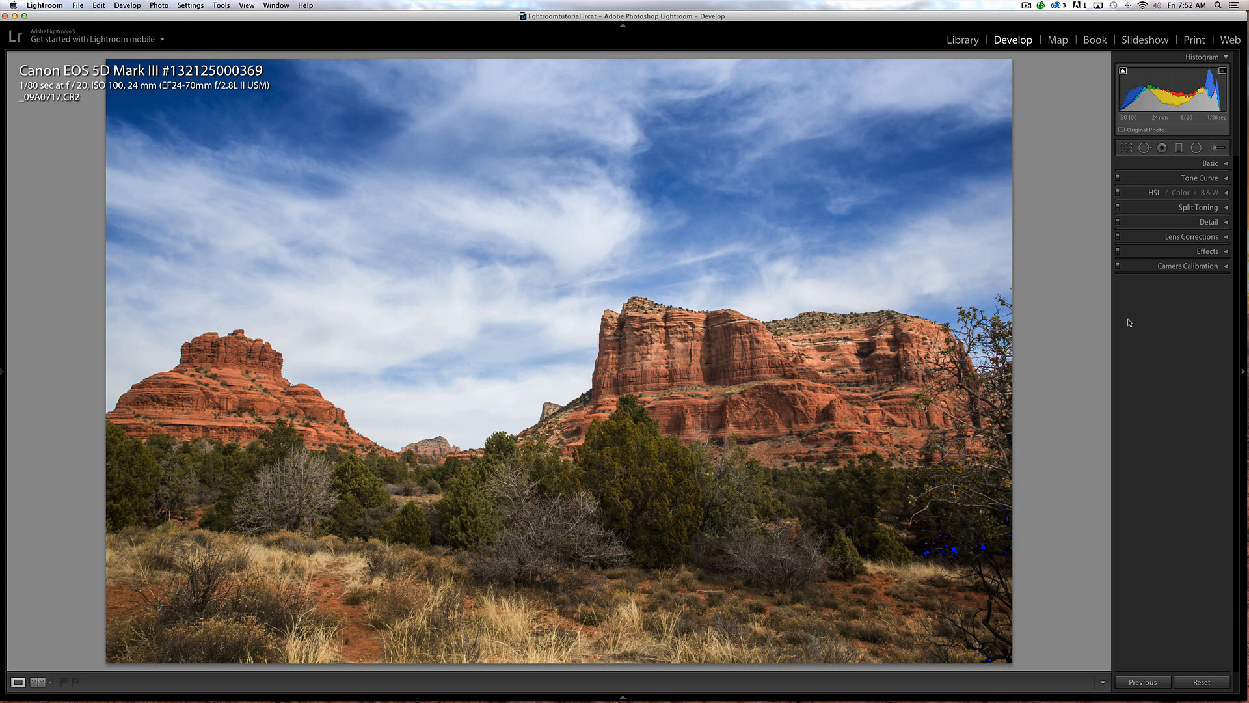
{"action": "mouse_move", "coordinate": [1142, 319]}
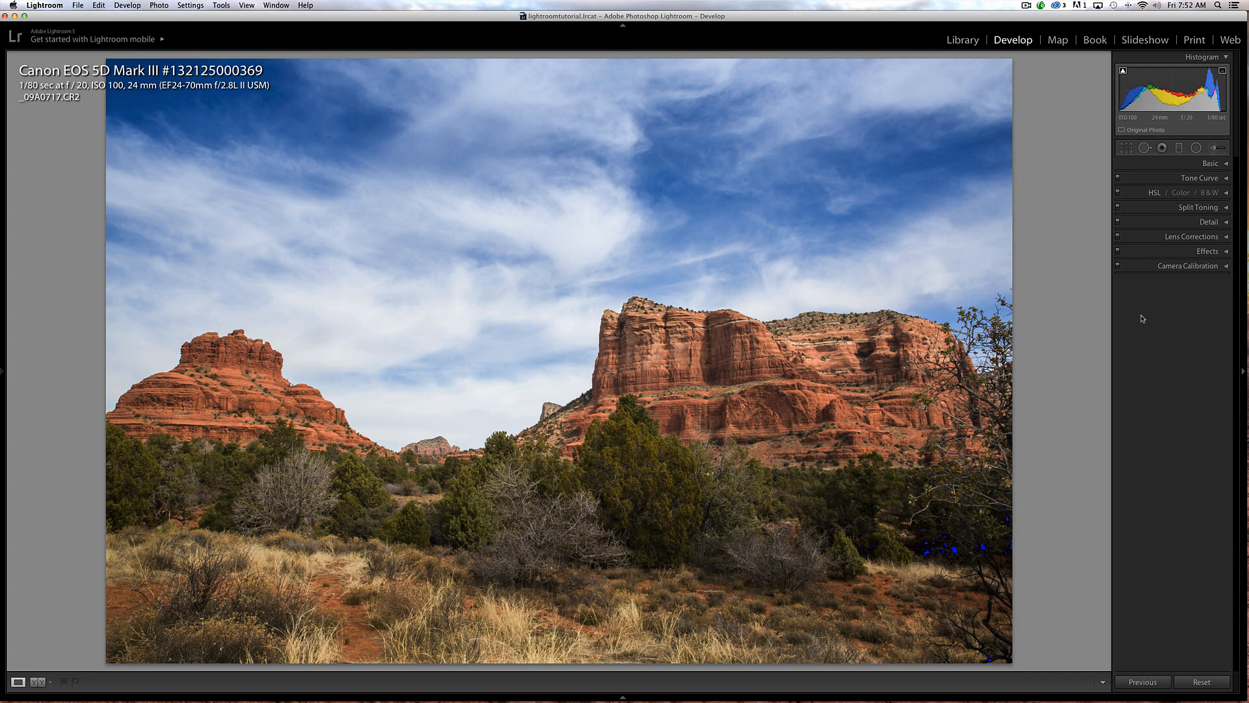